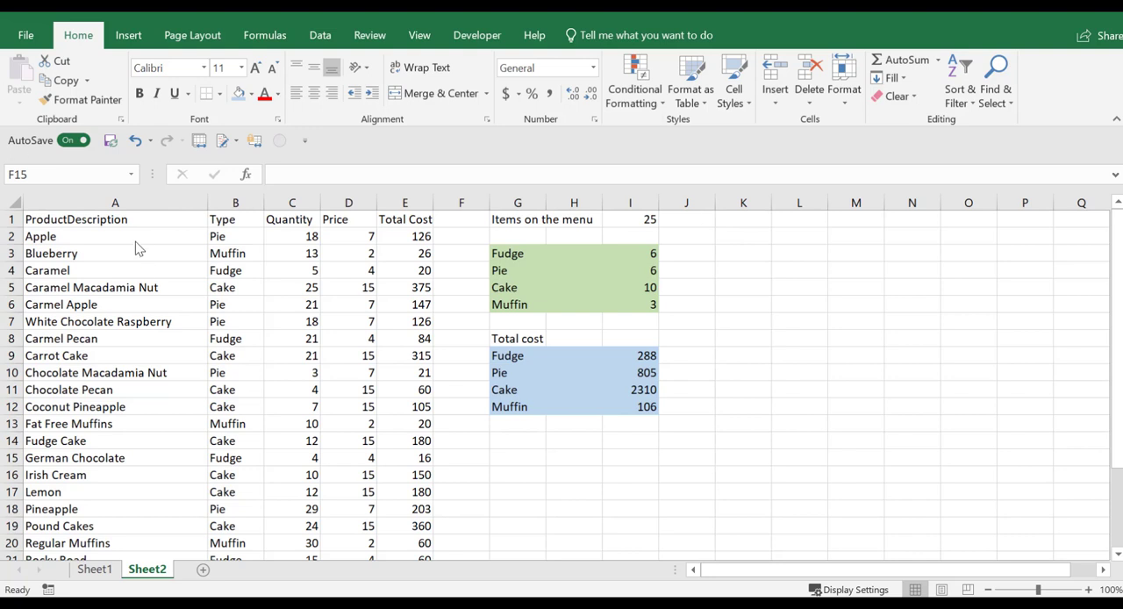
{"action": "mouse_move", "coordinate": [98, 249]}
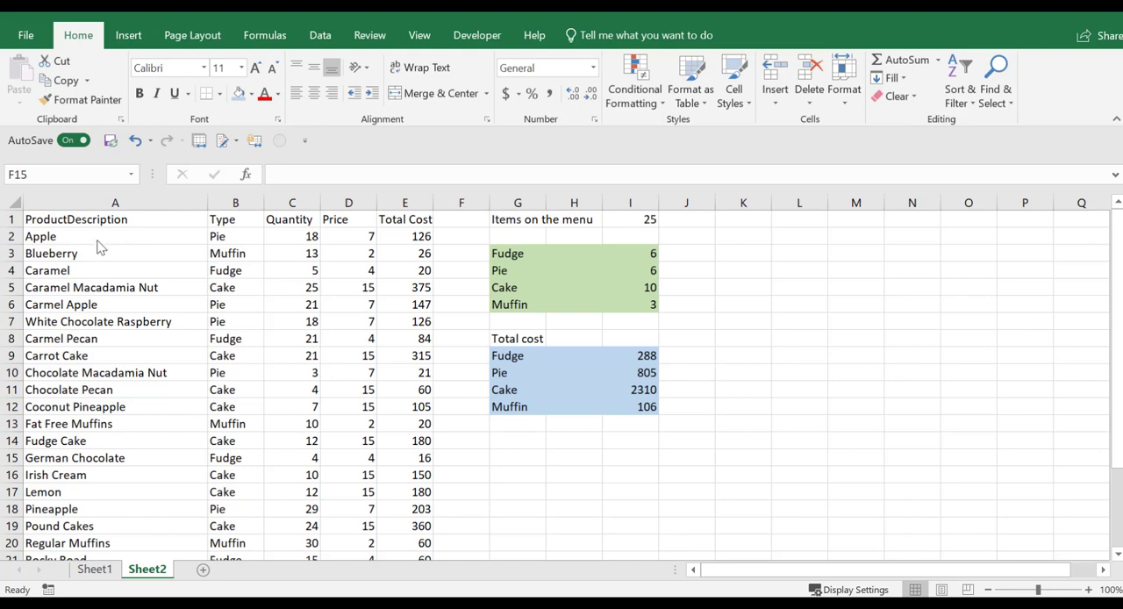
{"action": "mouse_move", "coordinate": [360, 242]}
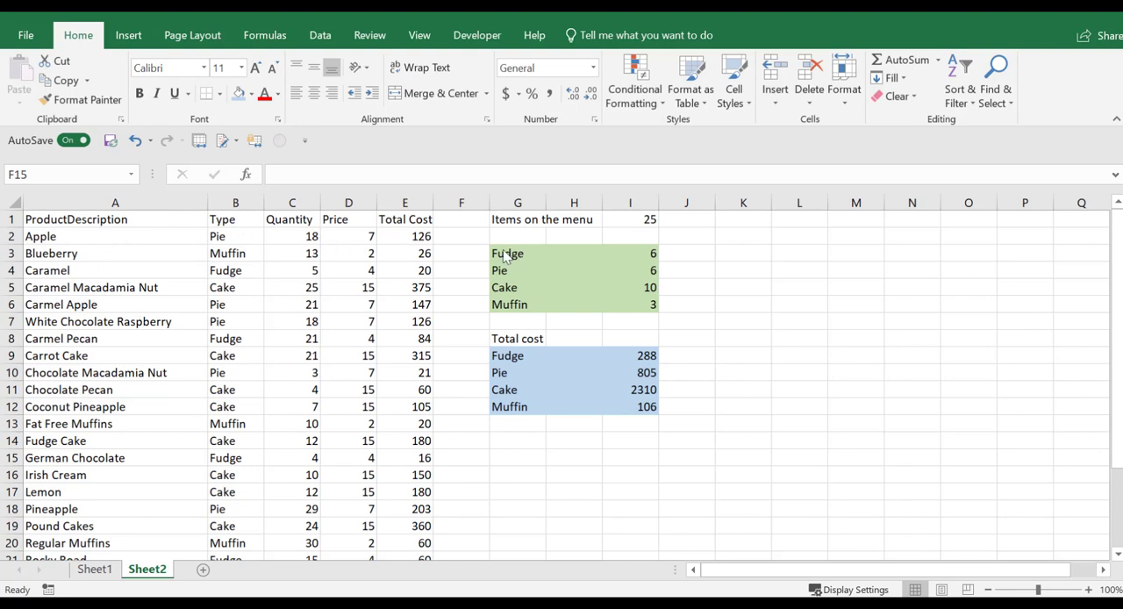
{"action": "mouse_move", "coordinate": [543, 265]}
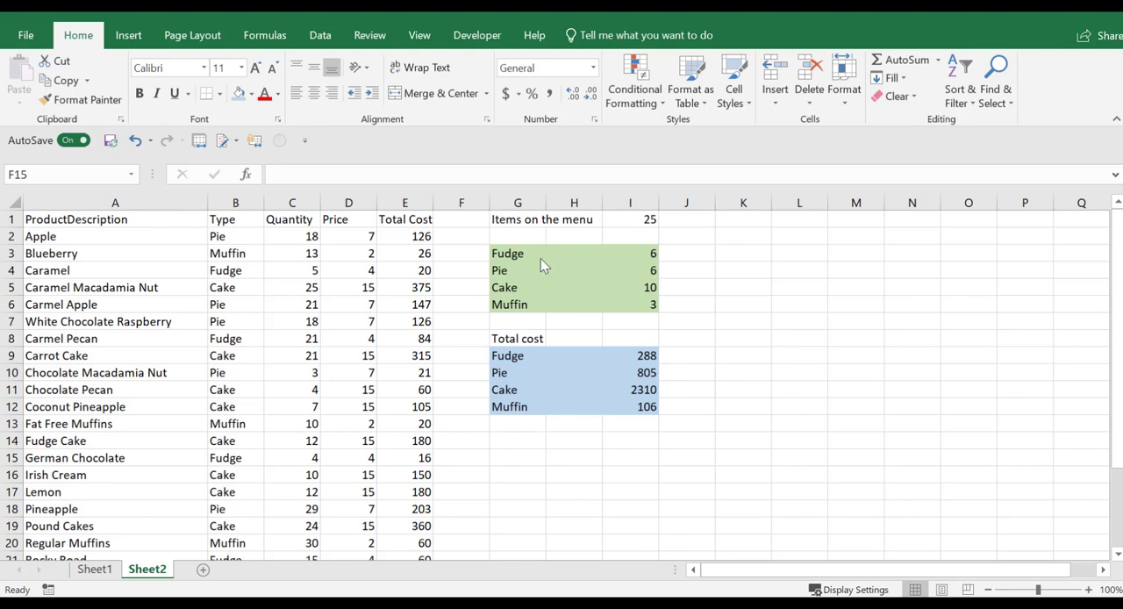
{"action": "mouse_move", "coordinate": [520, 259]}
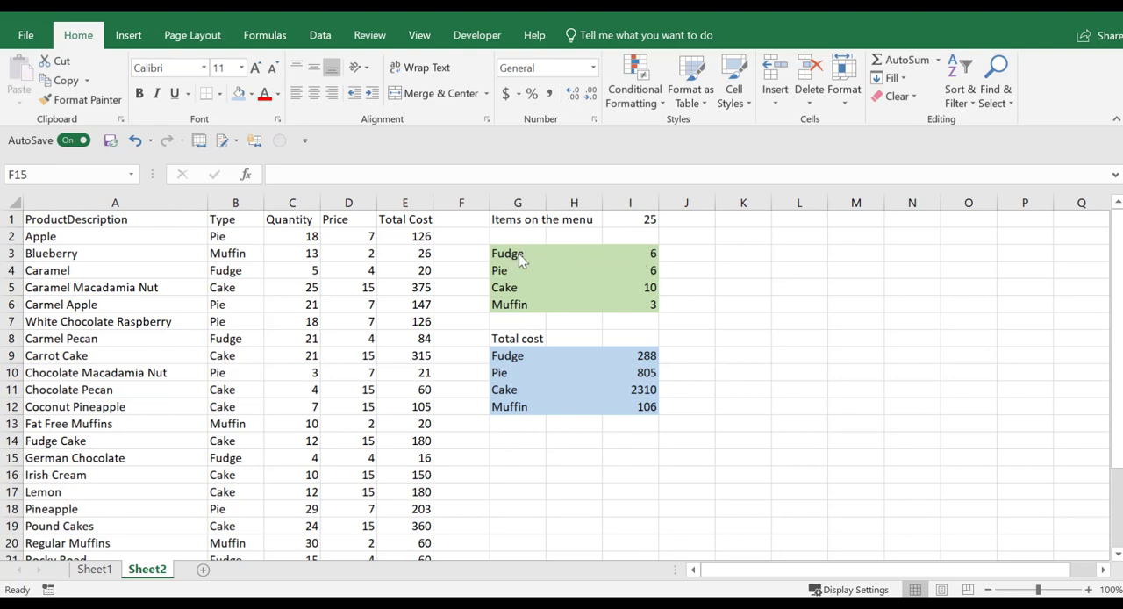
{"action": "mouse_move", "coordinate": [535, 342]}
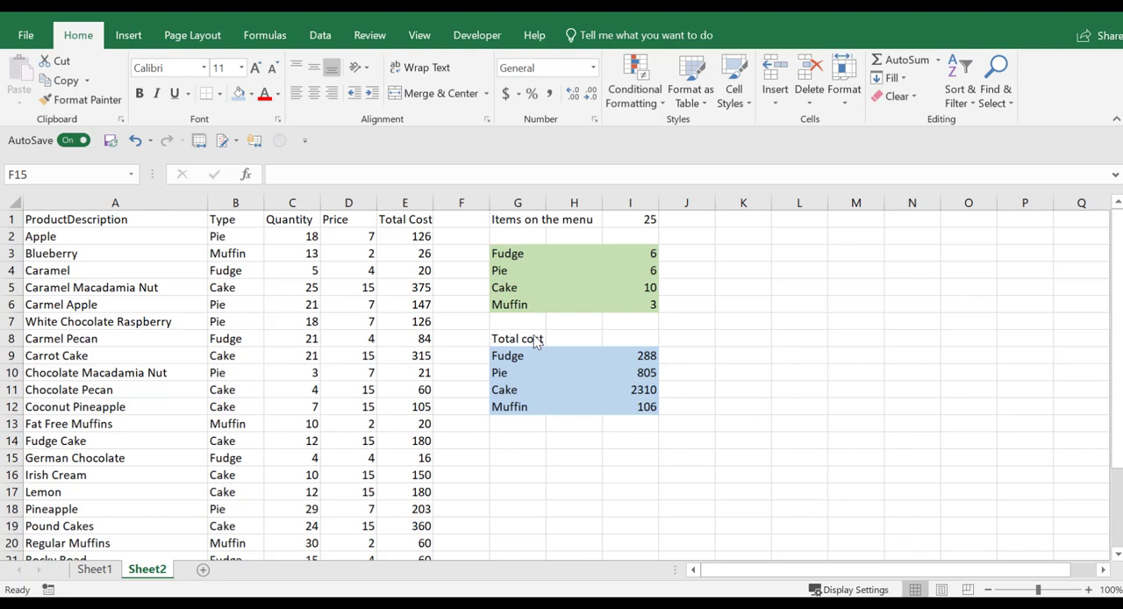
{"action": "mouse_move", "coordinate": [562, 358]}
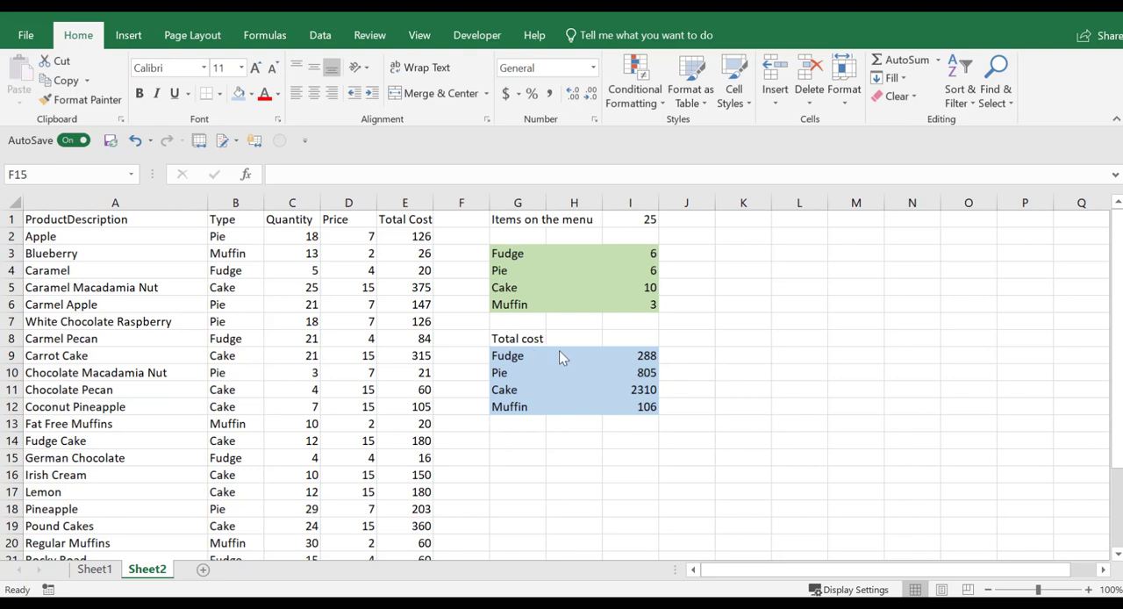
{"action": "mouse_move", "coordinate": [646, 366]}
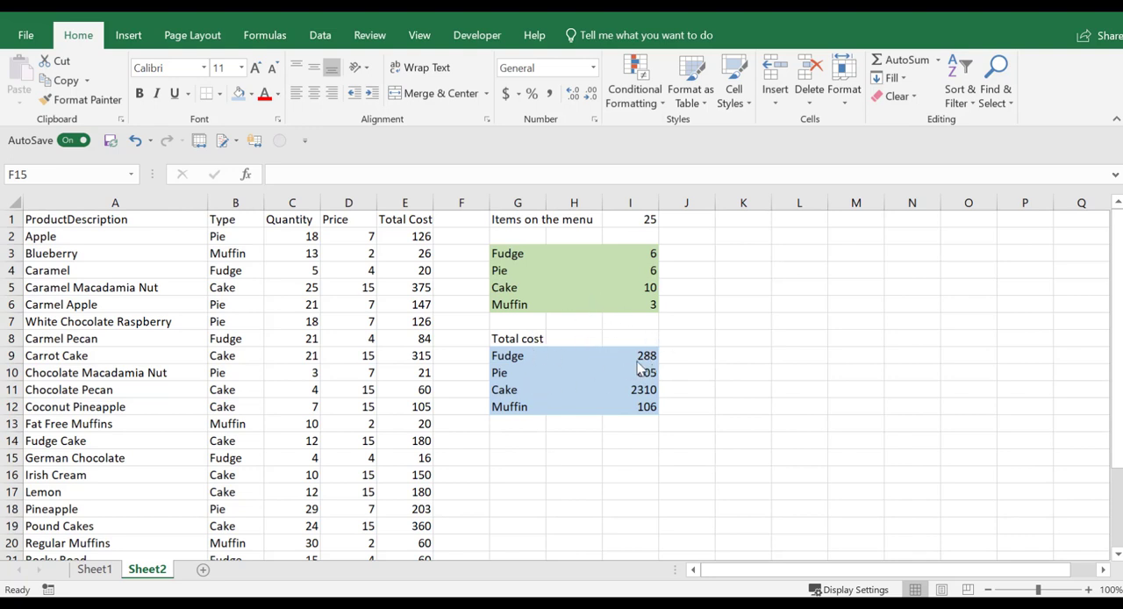
Step: Format the Total cost values I9:I12 as Currency with two decimal places
{"action": "right_click", "coordinate": [630, 354]}
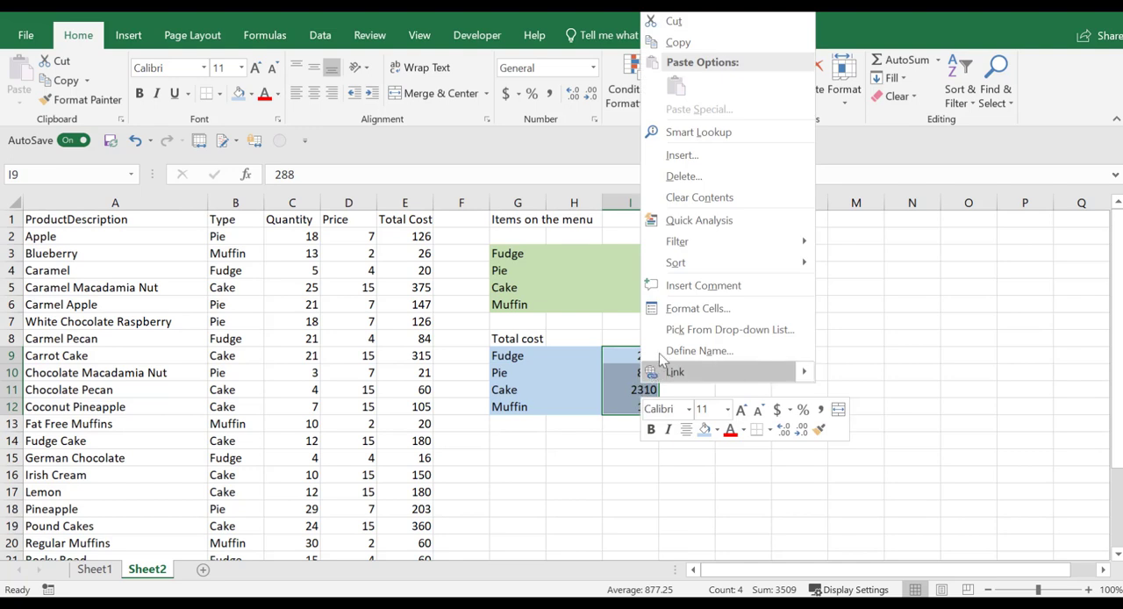
{"action": "left_click", "coordinate": [699, 308]}
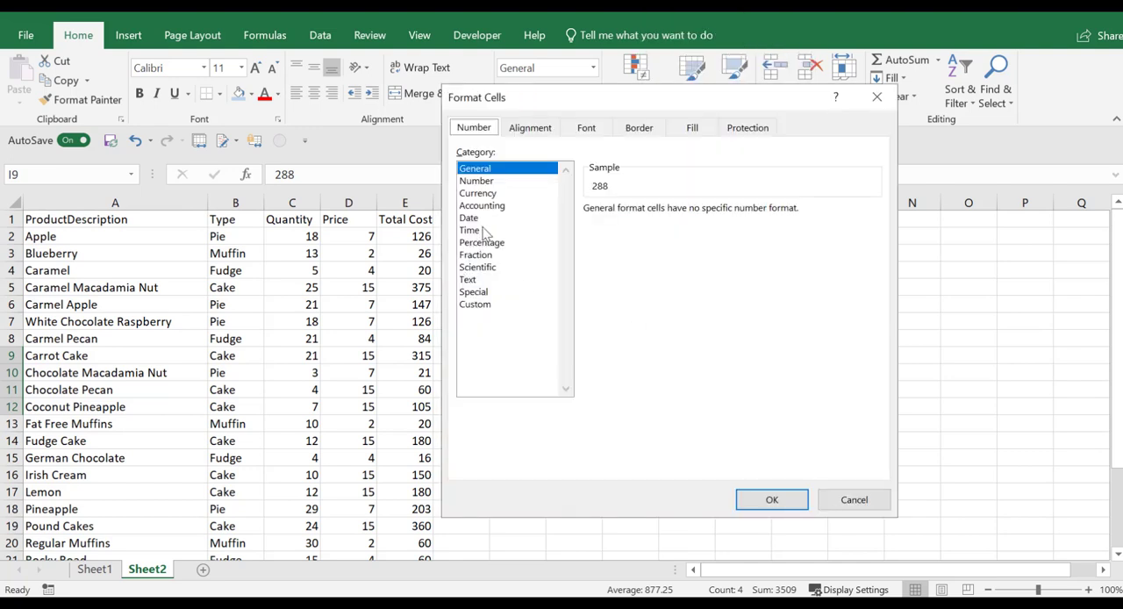
{"action": "left_click", "coordinate": [477, 193]}
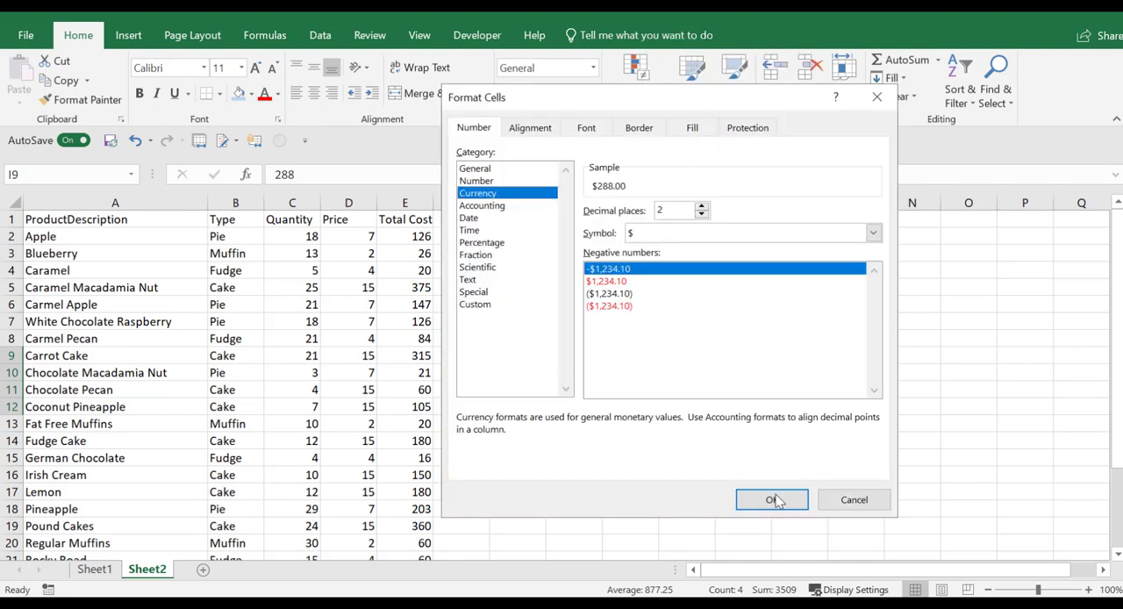
{"action": "left_click", "coordinate": [772, 498]}
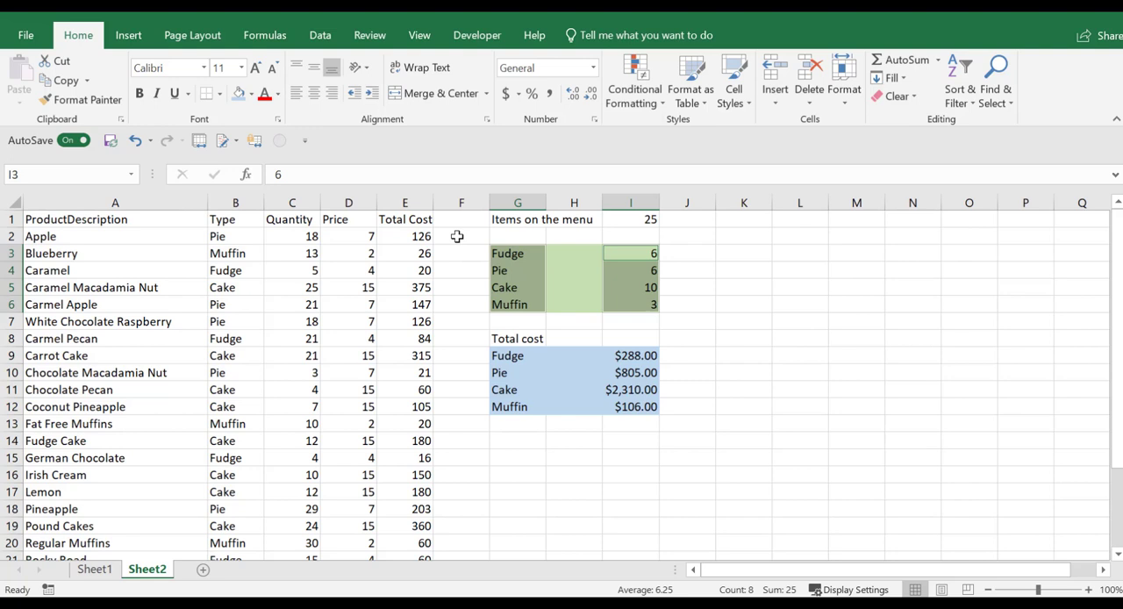
Step: Insert a Clustered Column chart of item counts from the recommended charts for G3:I6
{"action": "left_click", "coordinate": [128, 35]}
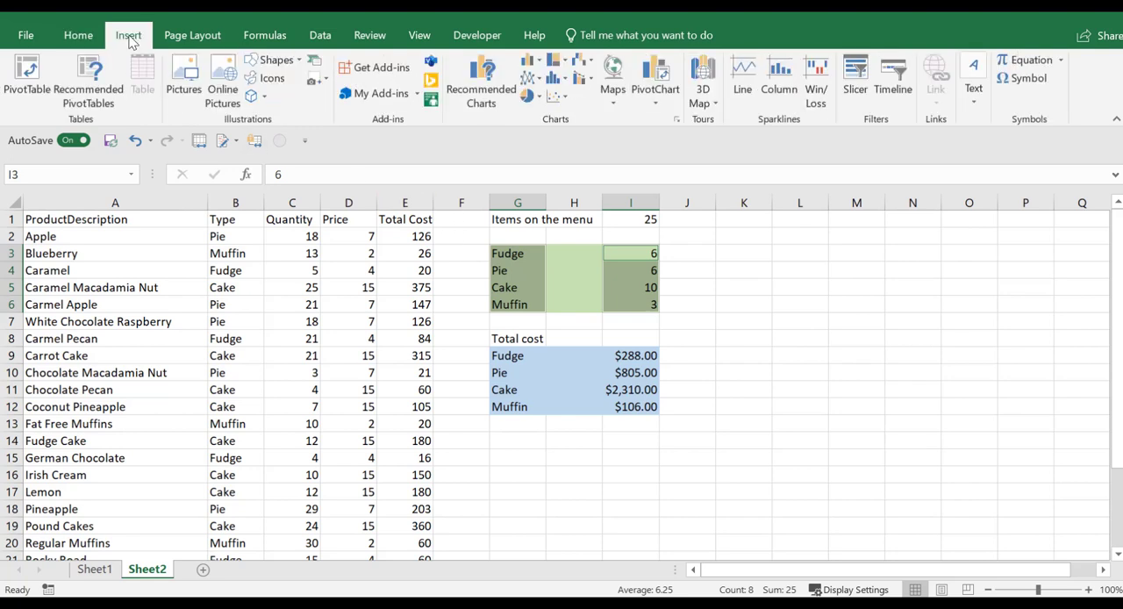
{"action": "mouse_move", "coordinate": [519, 109]}
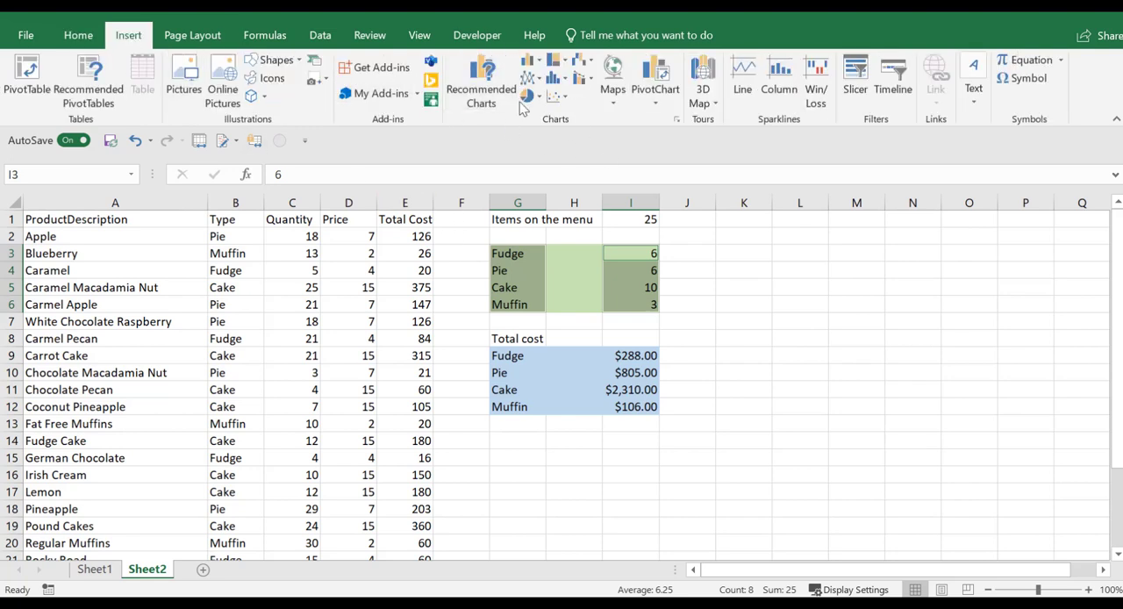
{"action": "mouse_move", "coordinate": [481, 82]}
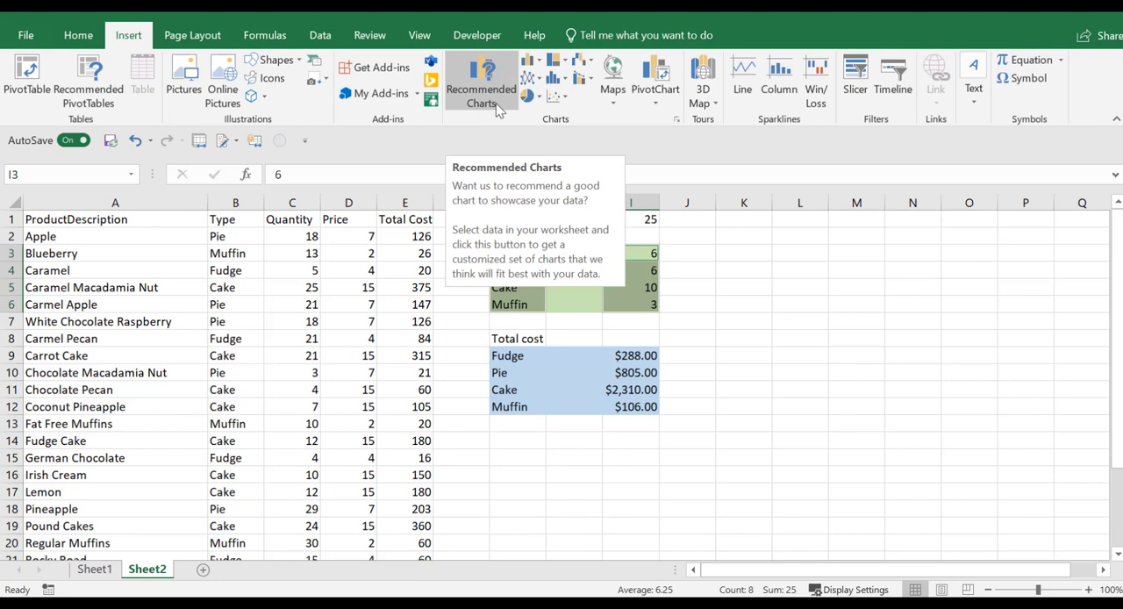
{"action": "left_click", "coordinate": [481, 79]}
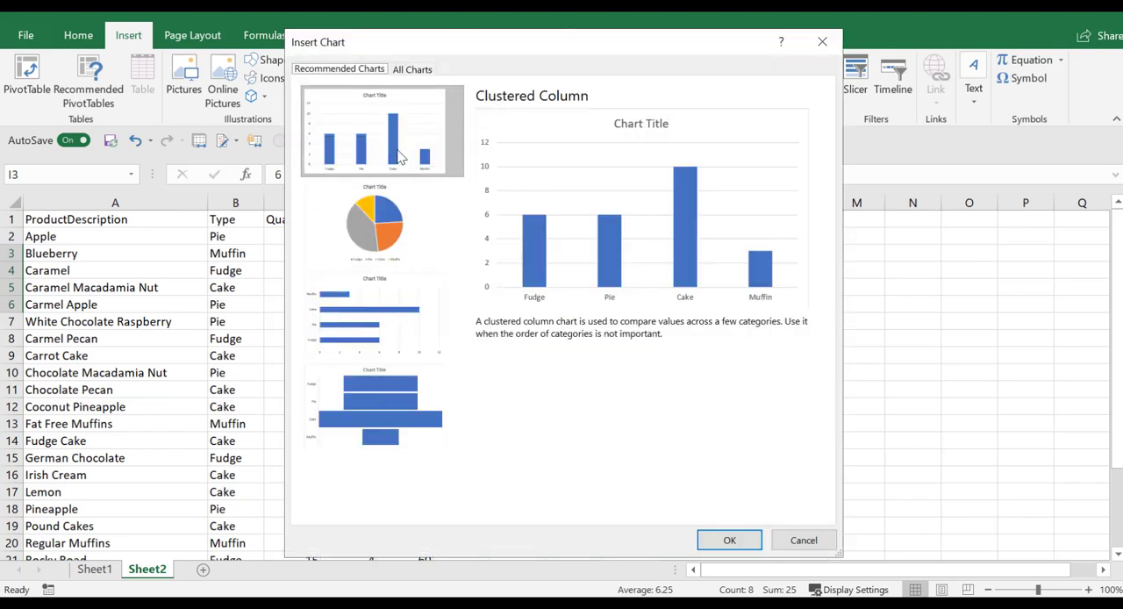
{"action": "mouse_move", "coordinate": [390, 147]}
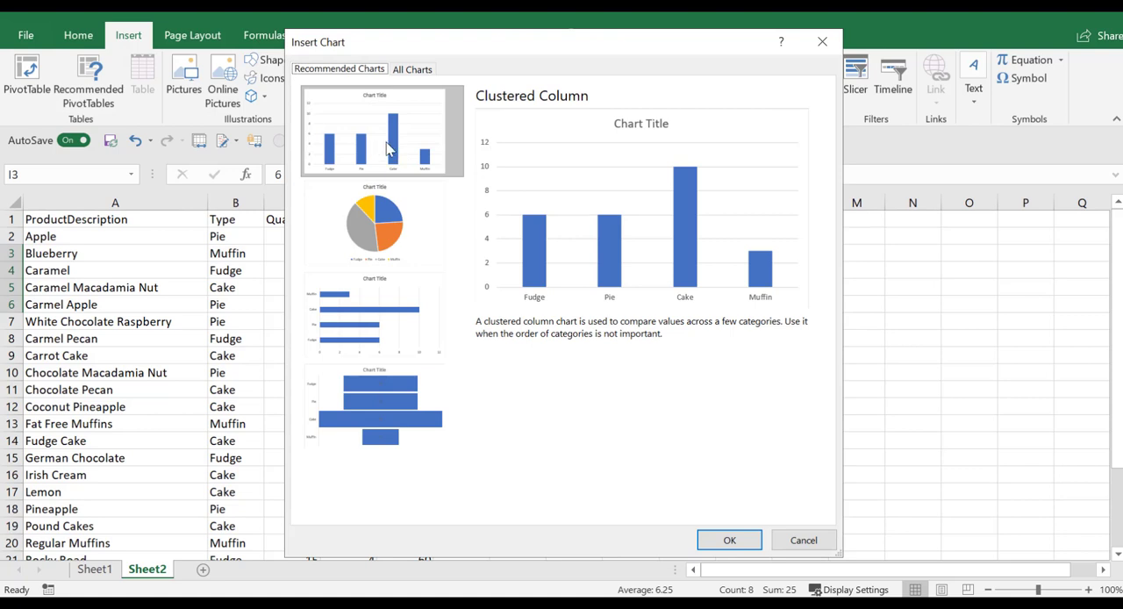
{"action": "mouse_move", "coordinate": [681, 130]}
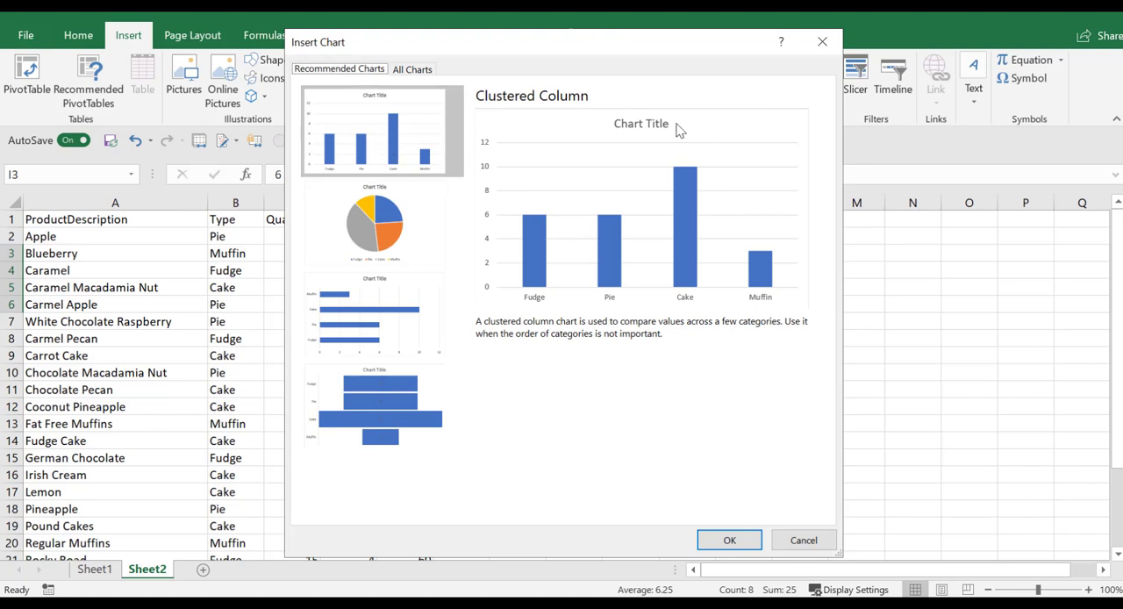
{"action": "mouse_move", "coordinate": [680, 376]}
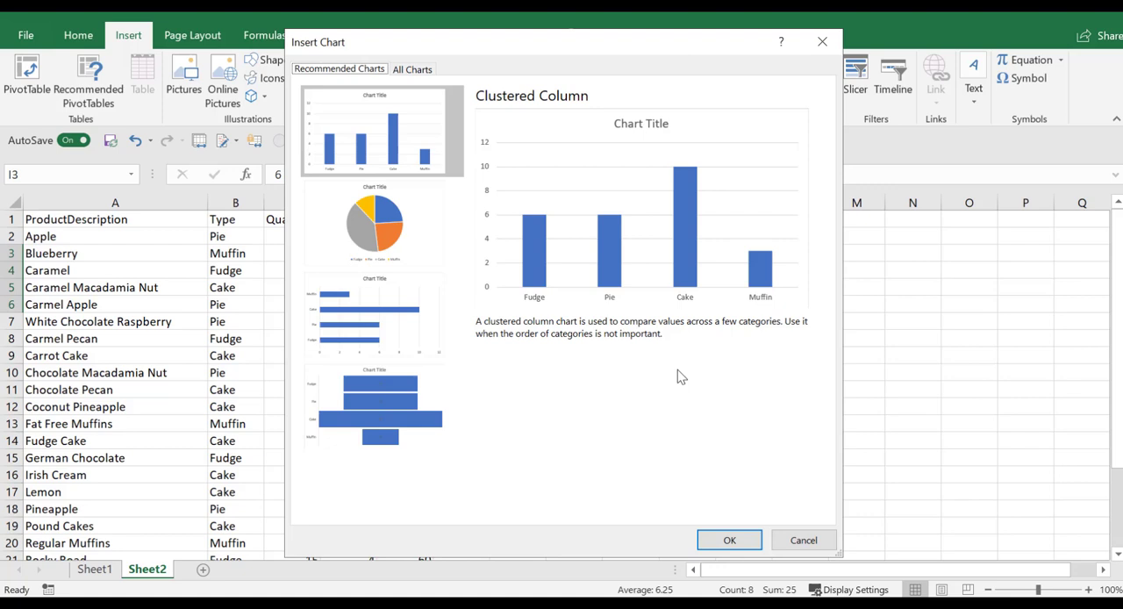
{"action": "left_click", "coordinate": [730, 541]}
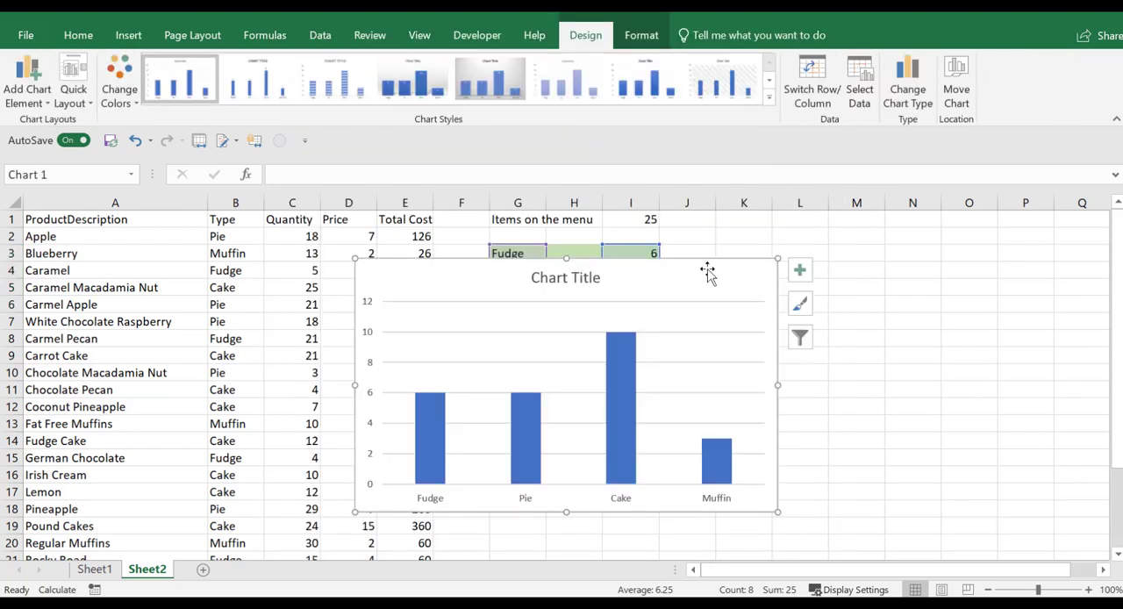
{"action": "mouse_move", "coordinate": [439, 289]}
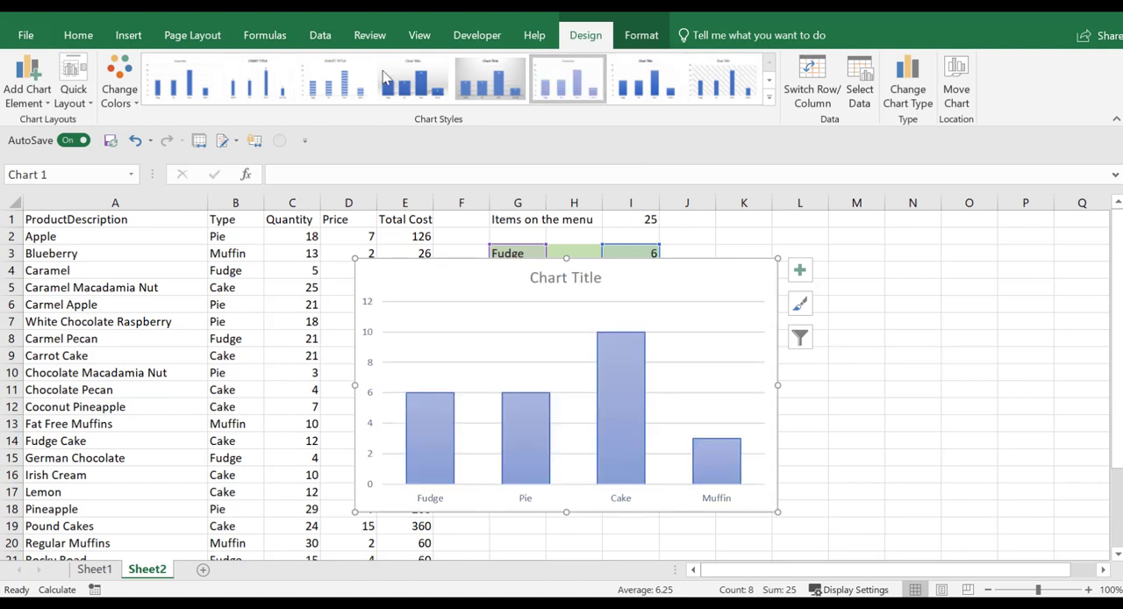
Step: Apply a chart style with value labels and move the chart beside the summary tables
{"action": "left_click", "coordinate": [411, 77]}
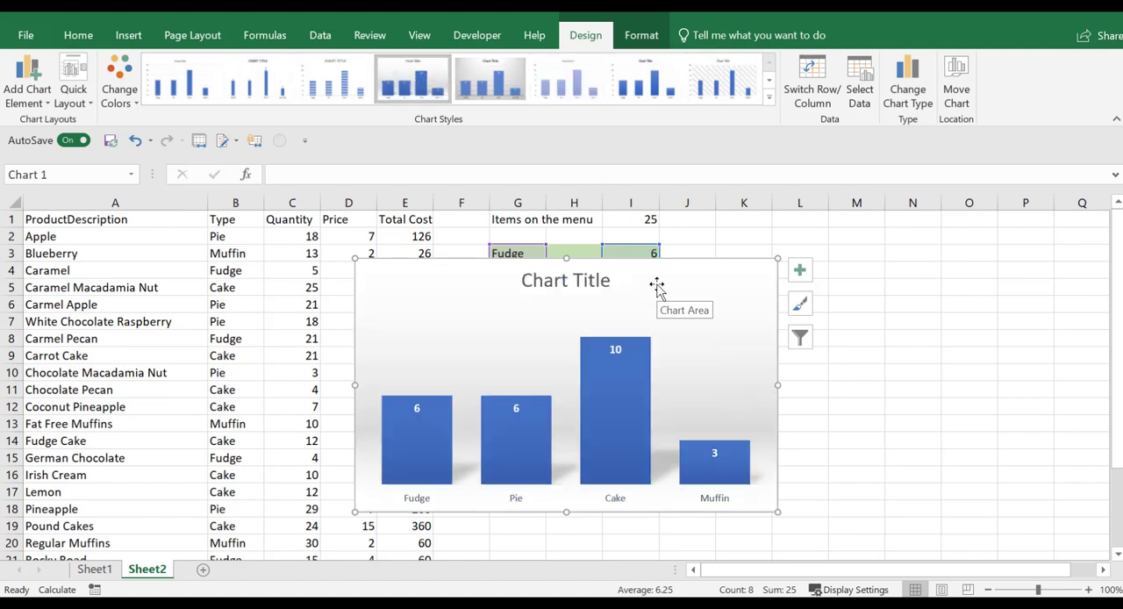
{"action": "left_click", "coordinate": [179, 78]}
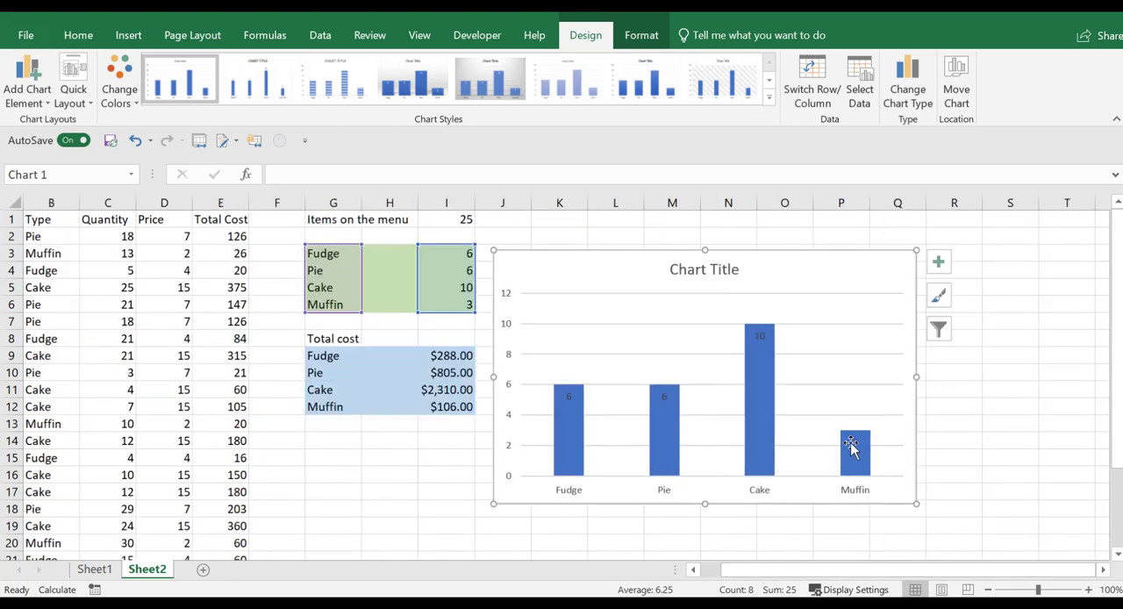
Step: Keep the column data labels as plain values by toggling Category Name on then off in Format Data Labels
{"action": "right_click", "coordinate": [853, 442]}
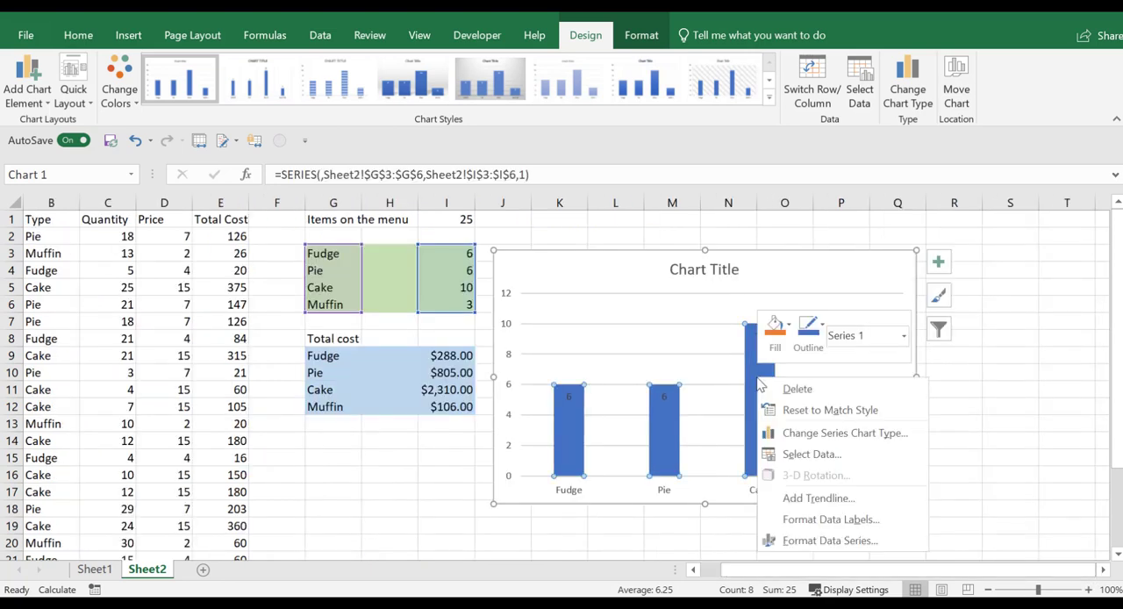
{"action": "mouse_move", "coordinate": [828, 519]}
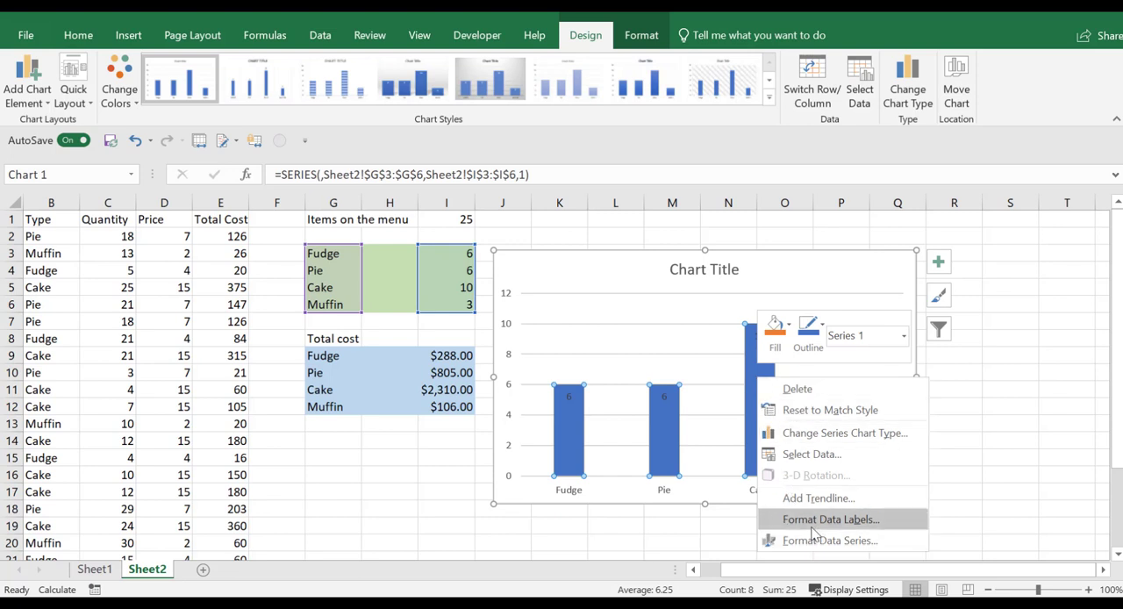
{"action": "left_click", "coordinate": [828, 519]}
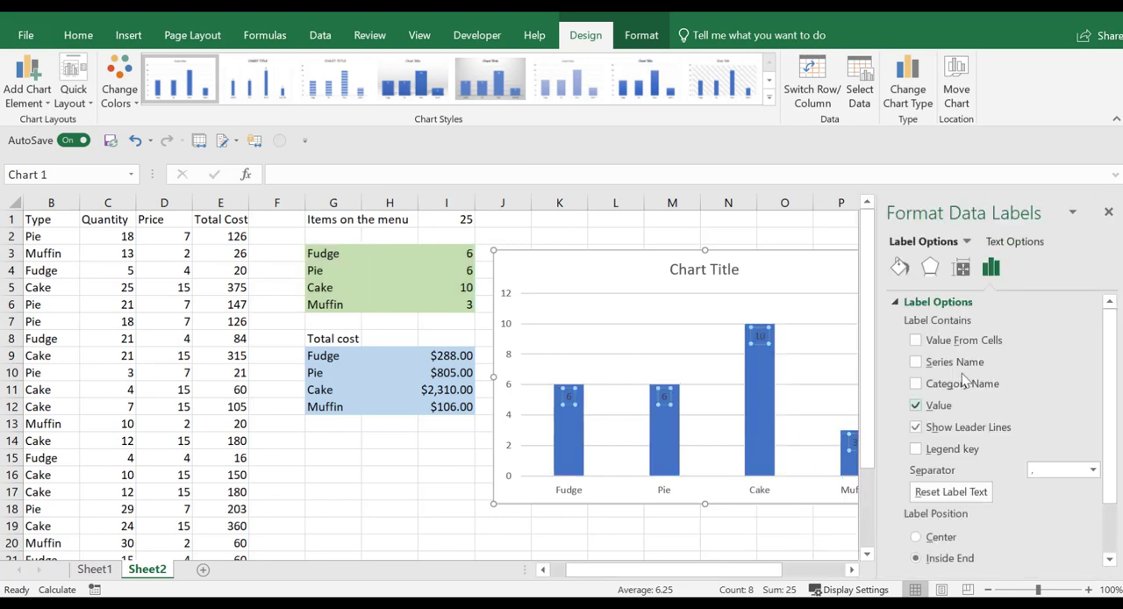
{"action": "left_click", "coordinate": [916, 384]}
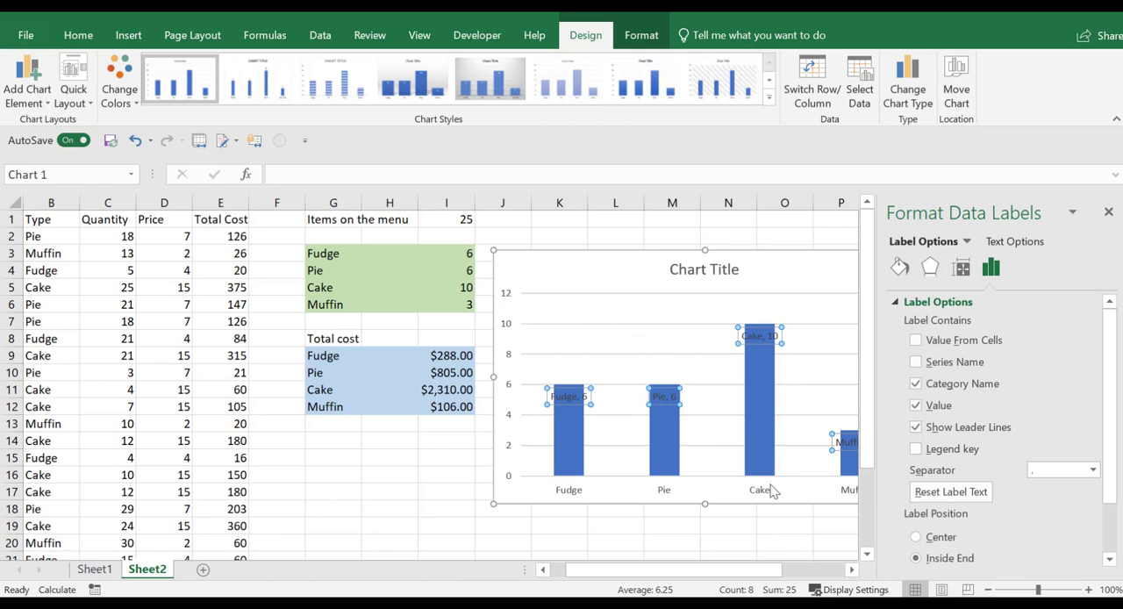
{"action": "left_click", "coordinate": [915, 384]}
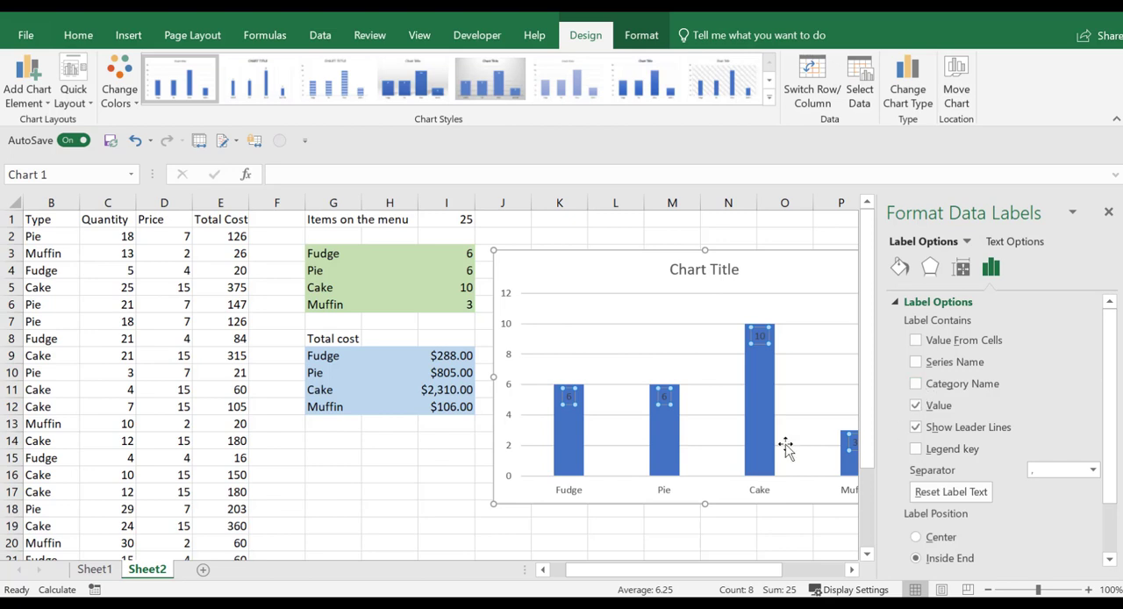
{"action": "mouse_move", "coordinate": [1009, 279]}
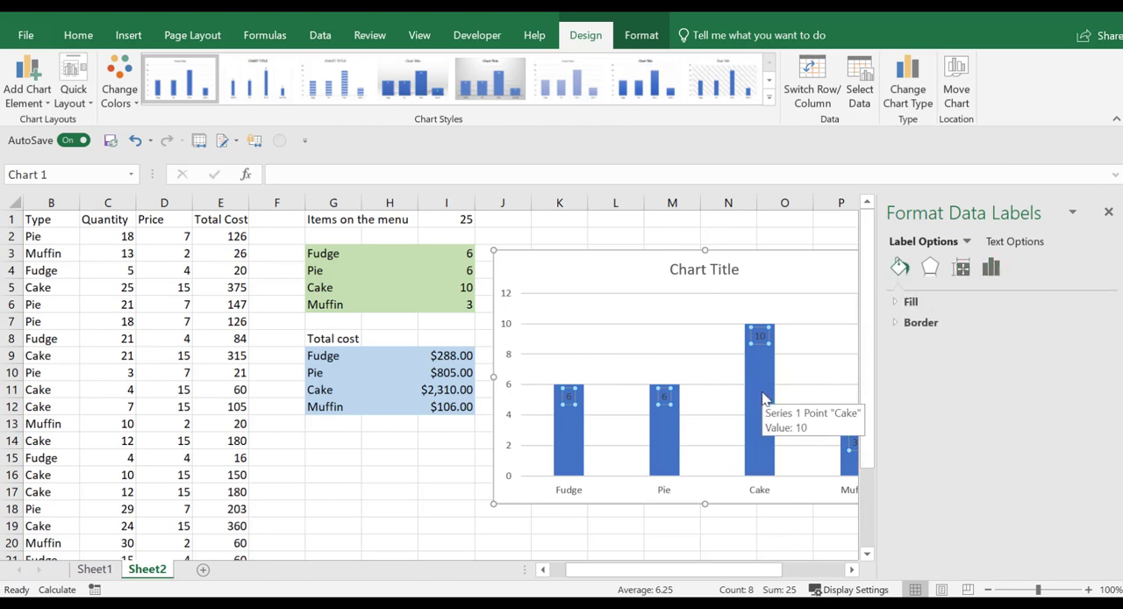
{"action": "mouse_move", "coordinate": [782, 393]}
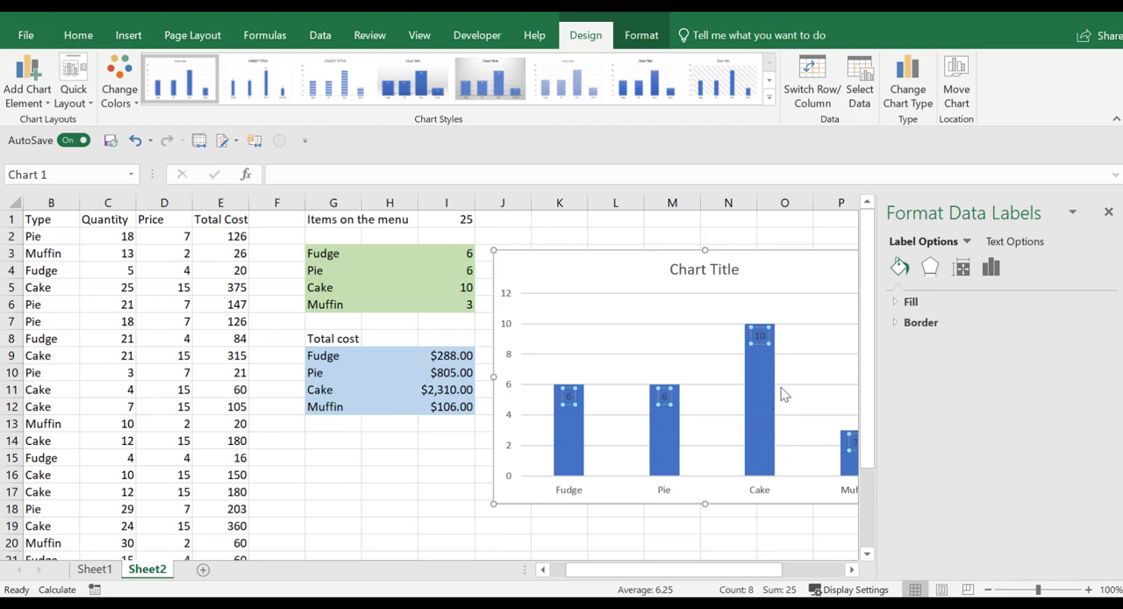
{"action": "left_click", "coordinate": [930, 266]}
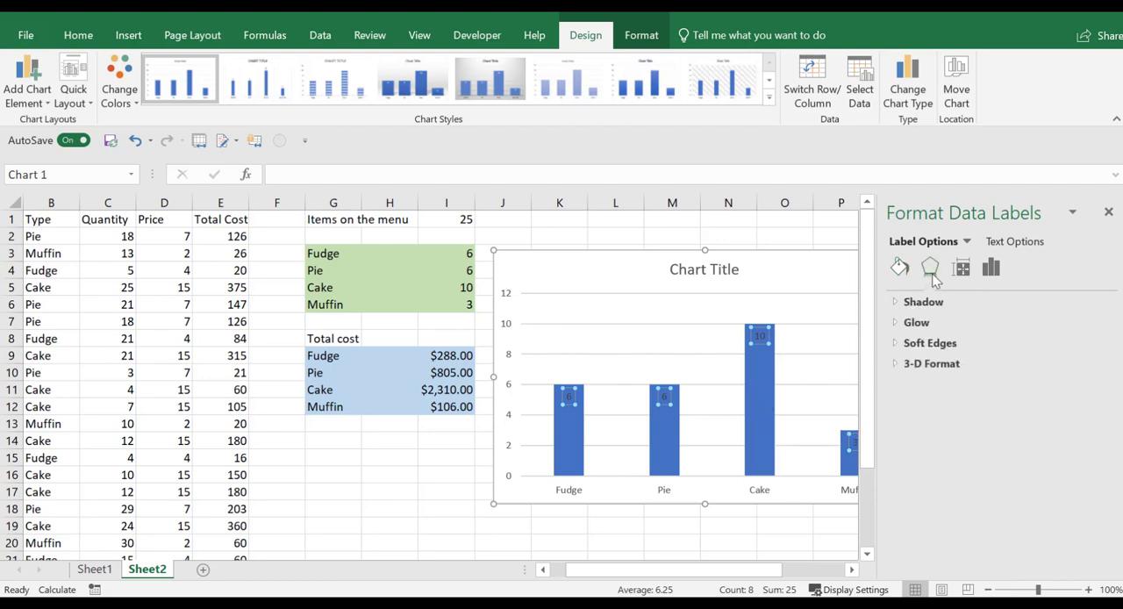
{"action": "left_click", "coordinate": [989, 268]}
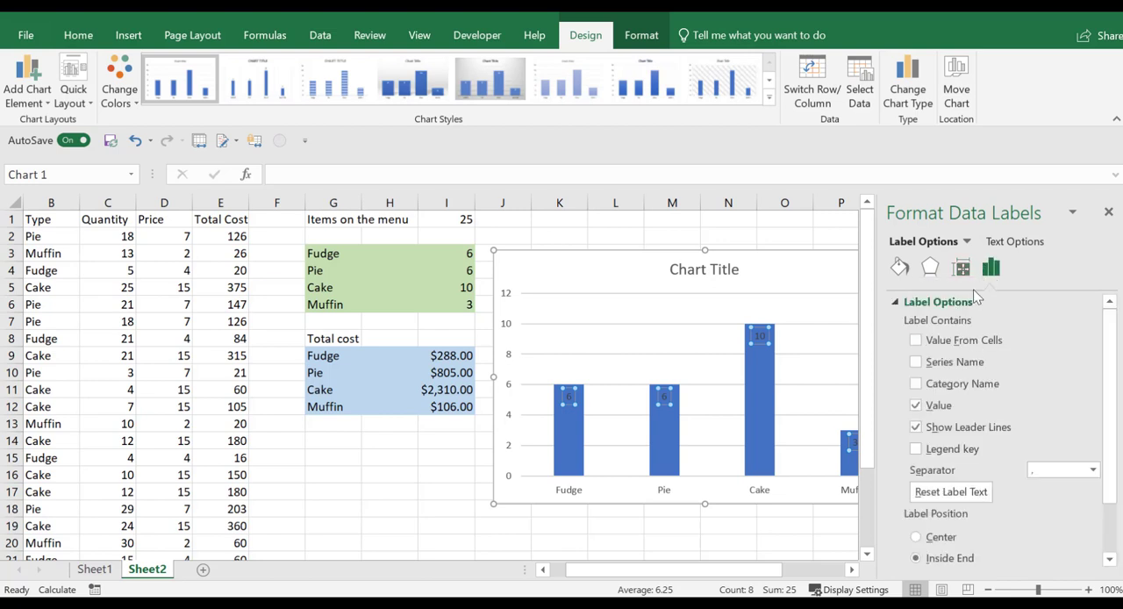
{"action": "mouse_move", "coordinate": [1114, 388]}
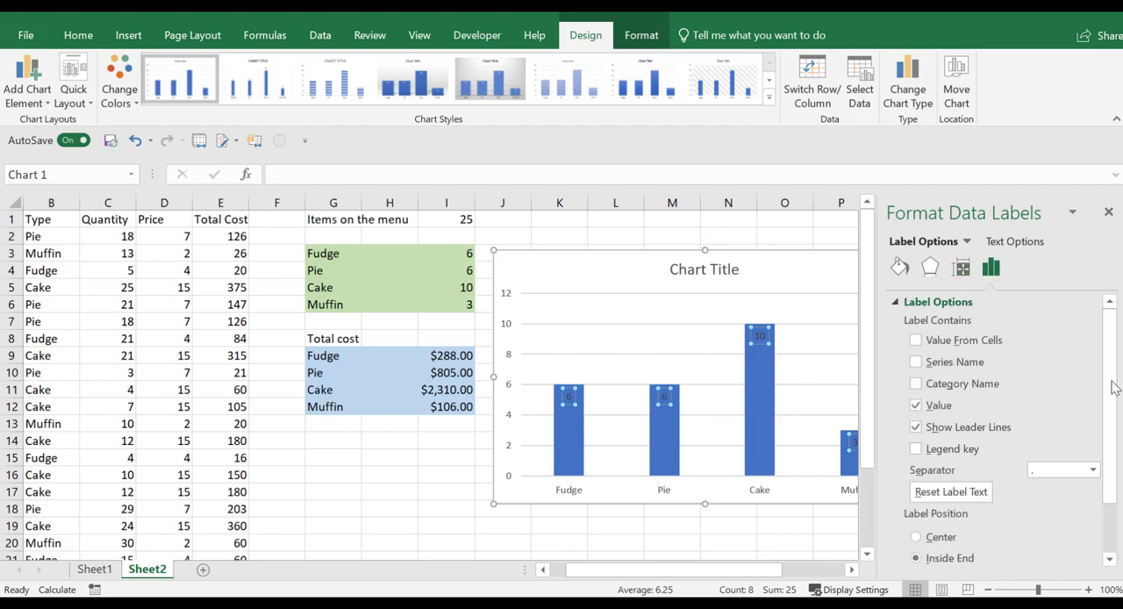
{"action": "mouse_move", "coordinate": [658, 421]}
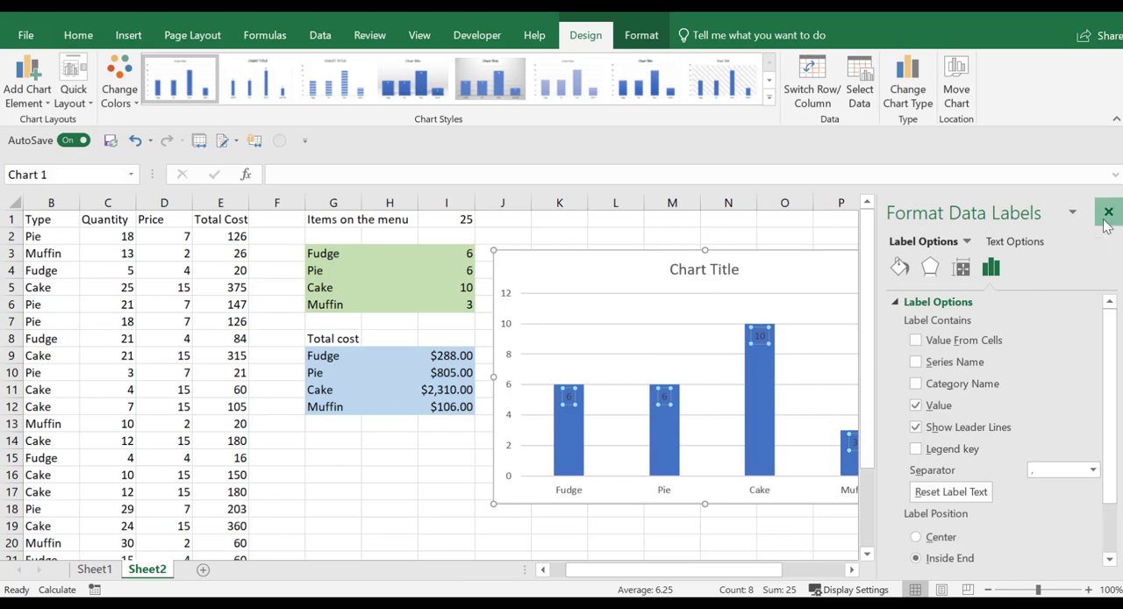
{"action": "left_click", "coordinate": [1107, 213]}
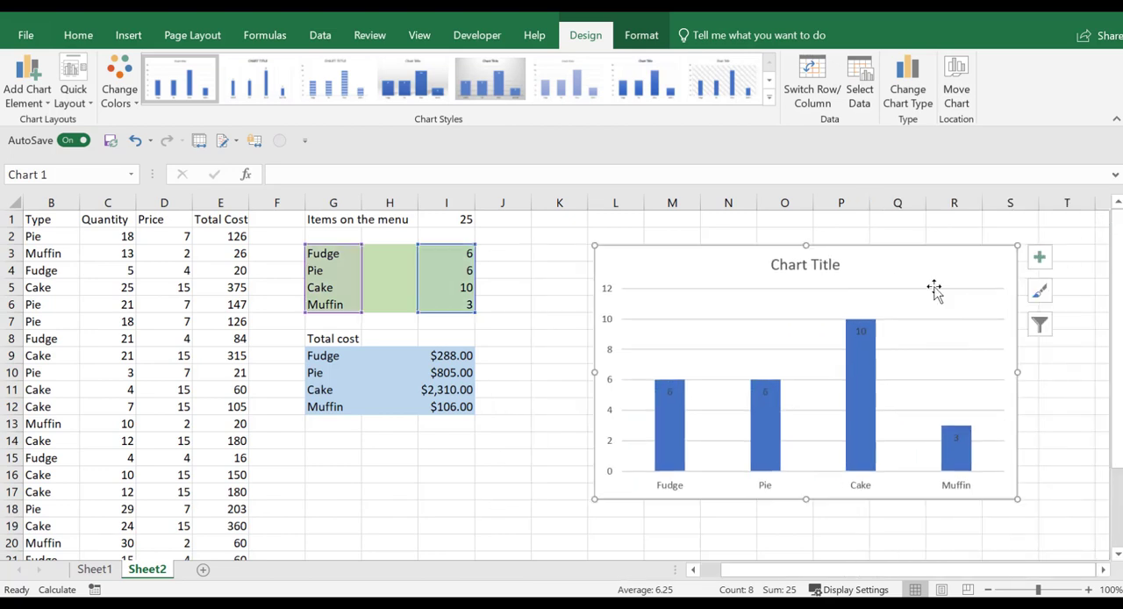
Step: Insert a recommended Pie chart from the item names G9:G12 and cost amounts I9:I12
{"action": "left_click", "coordinate": [558, 423]}
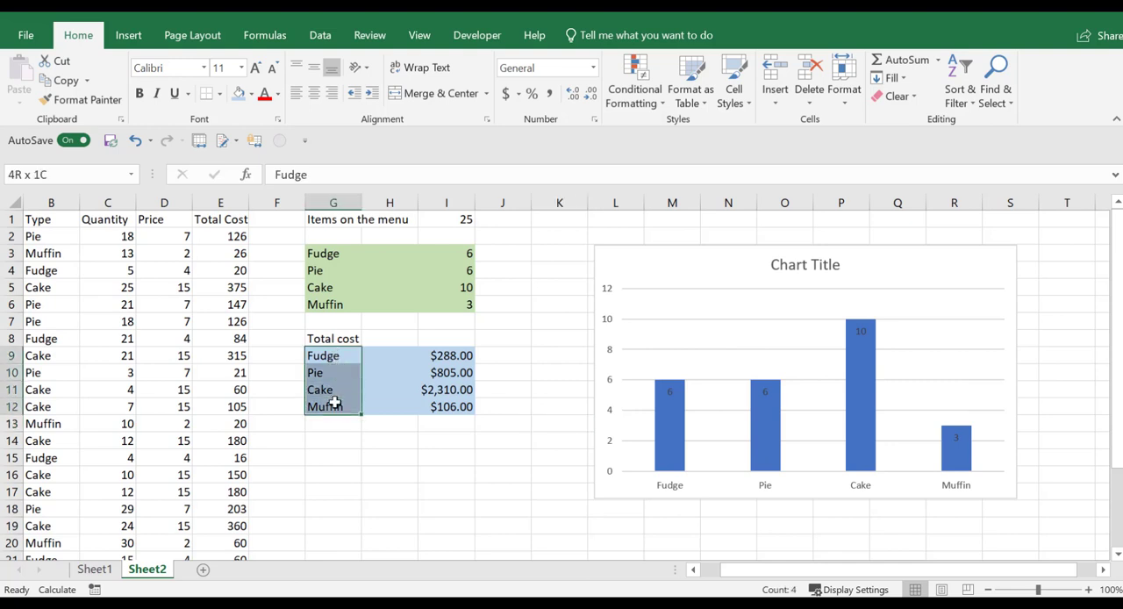
{"action": "left_click", "coordinate": [333, 354]}
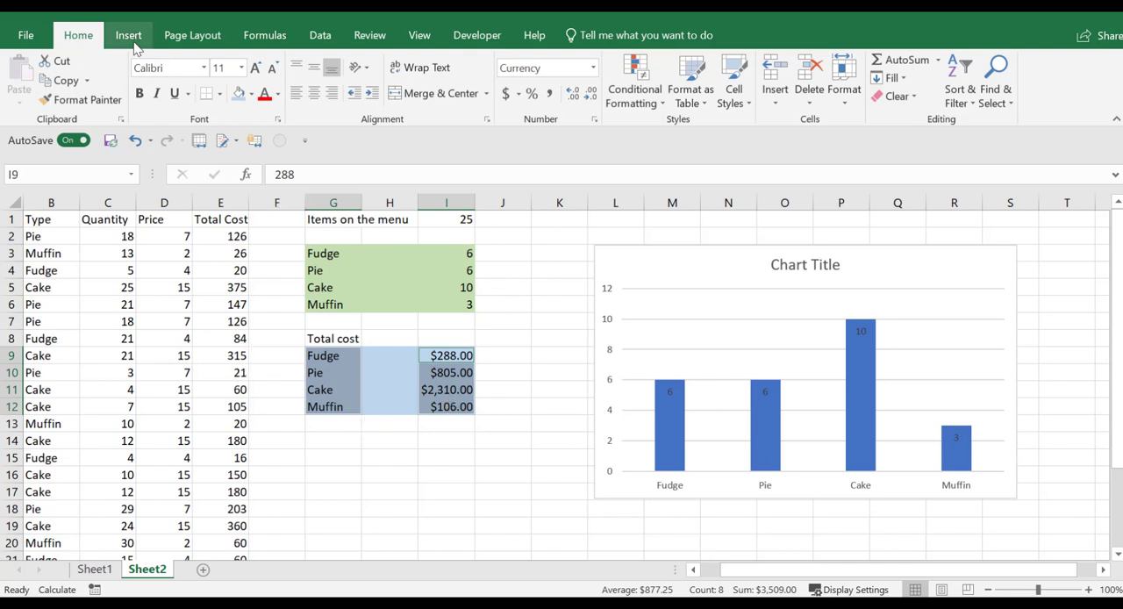
{"action": "left_click", "coordinate": [128, 35]}
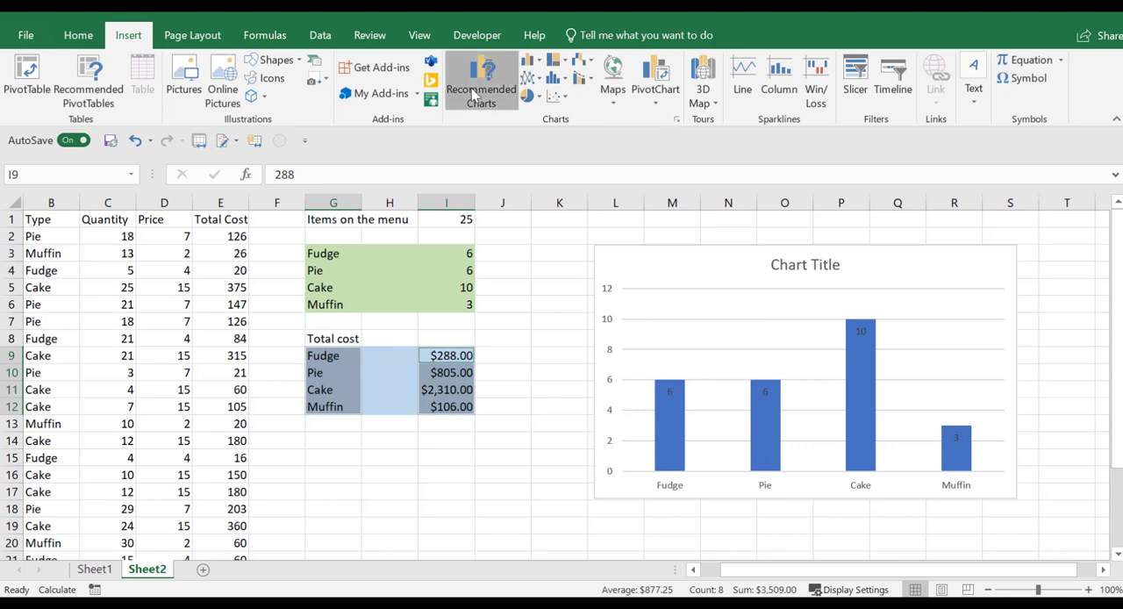
{"action": "left_click", "coordinate": [481, 82]}
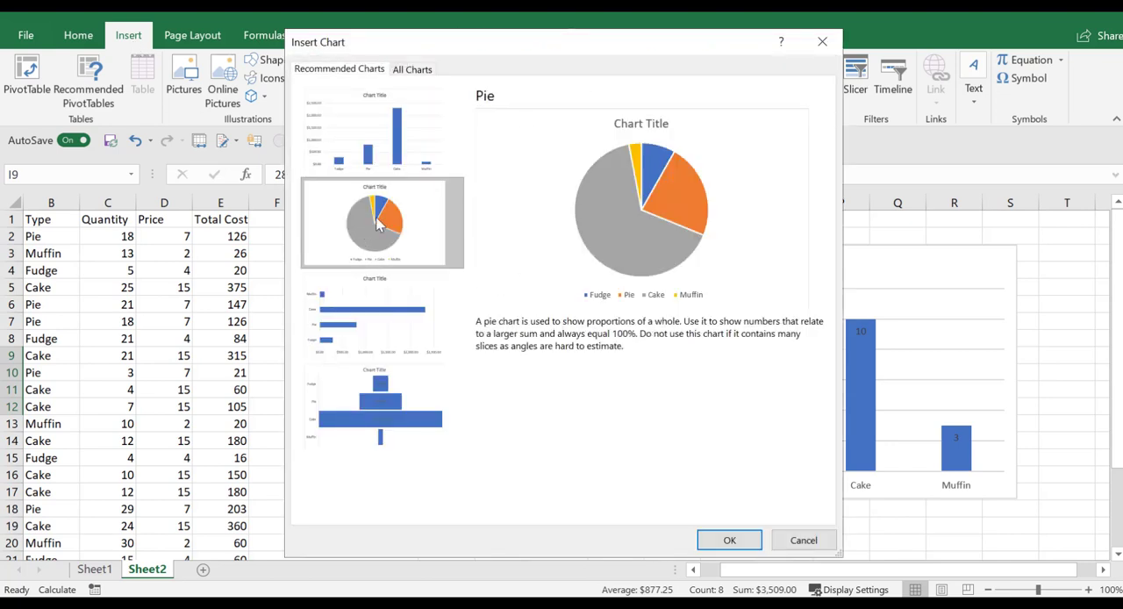
{"action": "left_click", "coordinate": [730, 541]}
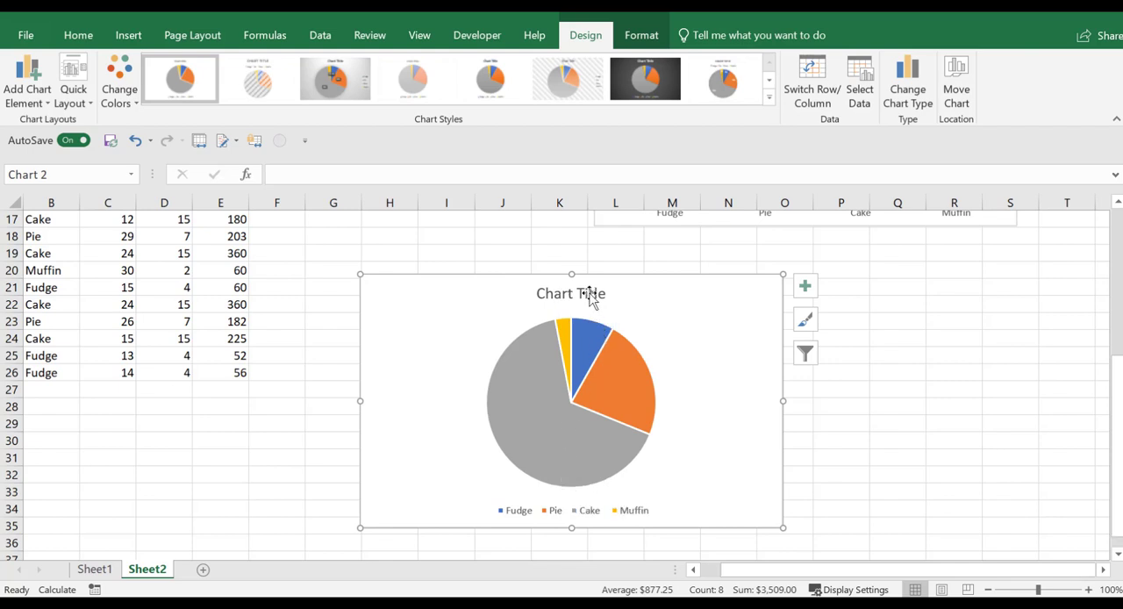
Step: Replace the pie chart's placeholder title with 'Total cost of products in store'
{"action": "left_click", "coordinate": [570, 293]}
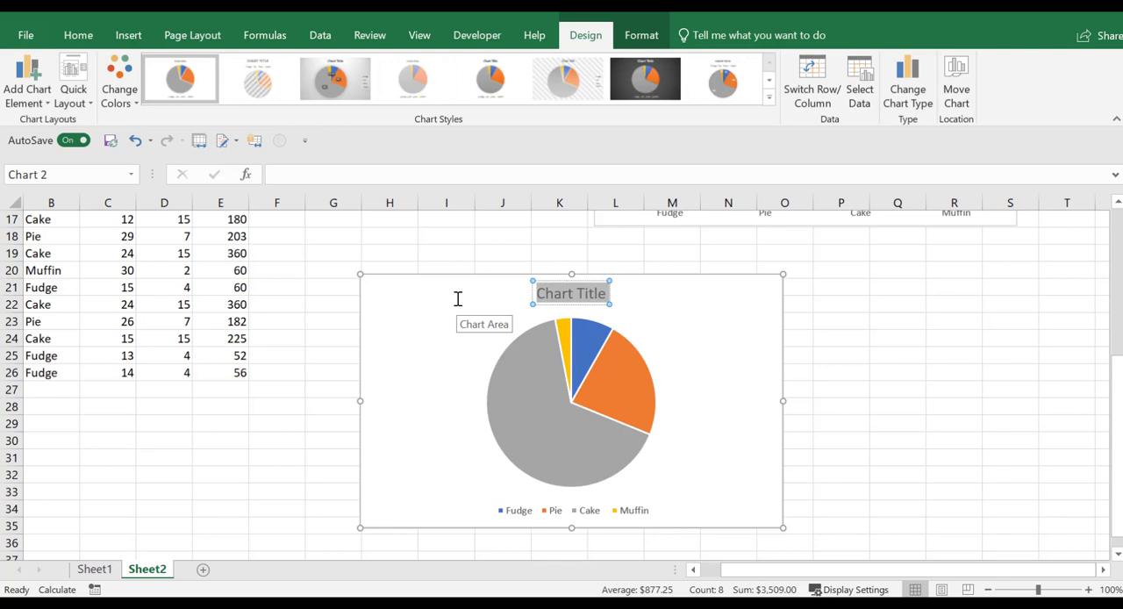
{"action": "type", "text": "Tpta;"}
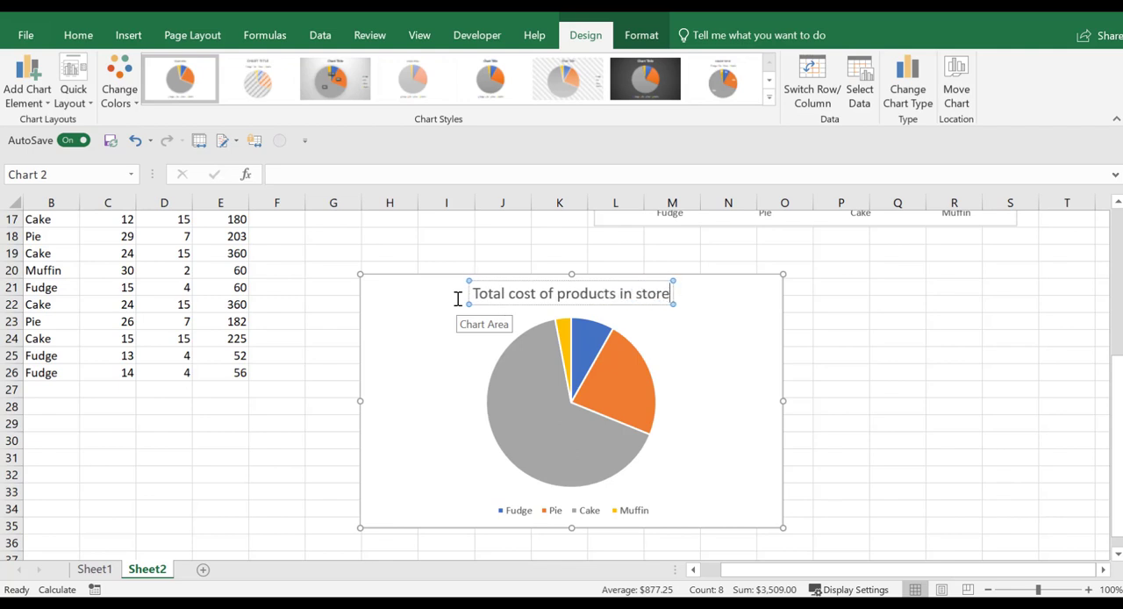
{"action": "left_click", "coordinate": [840, 336]}
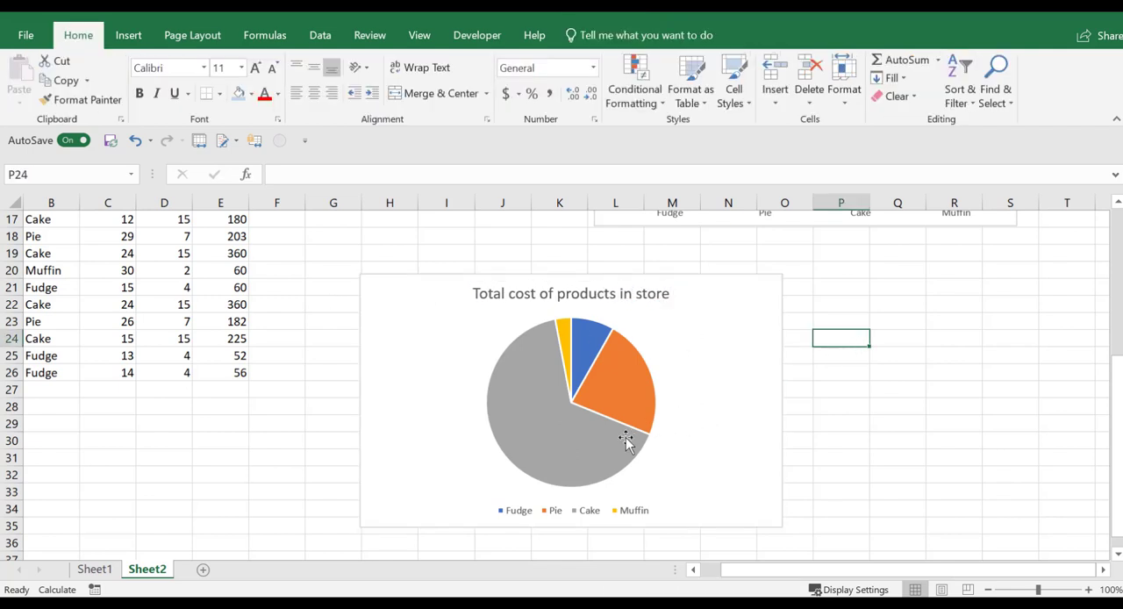
{"action": "mouse_move", "coordinate": [541, 417]}
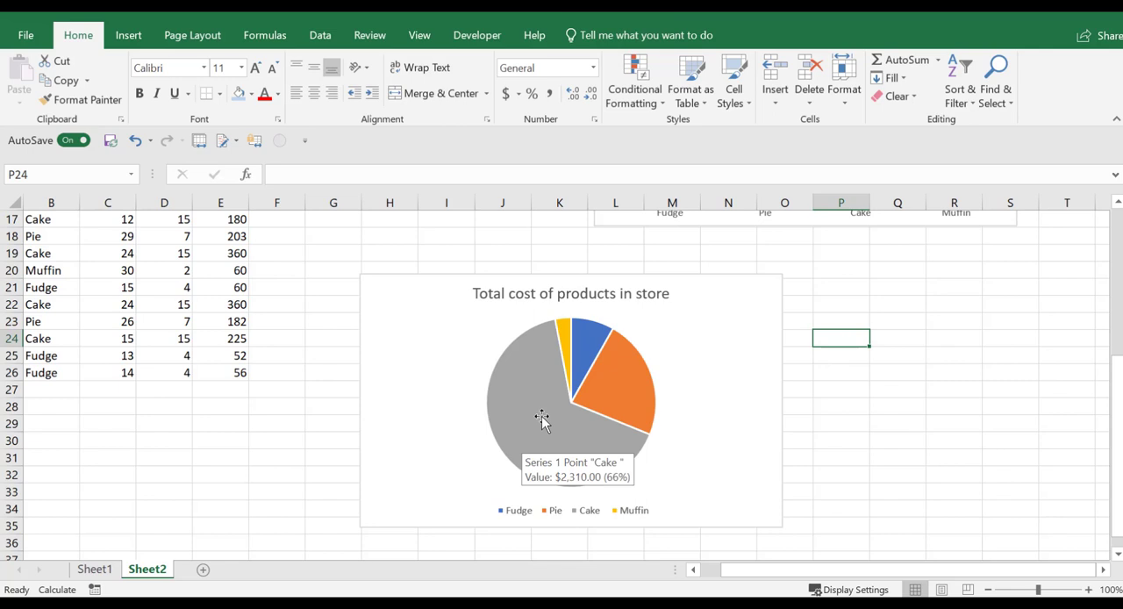
{"action": "right_click", "coordinate": [541, 418]}
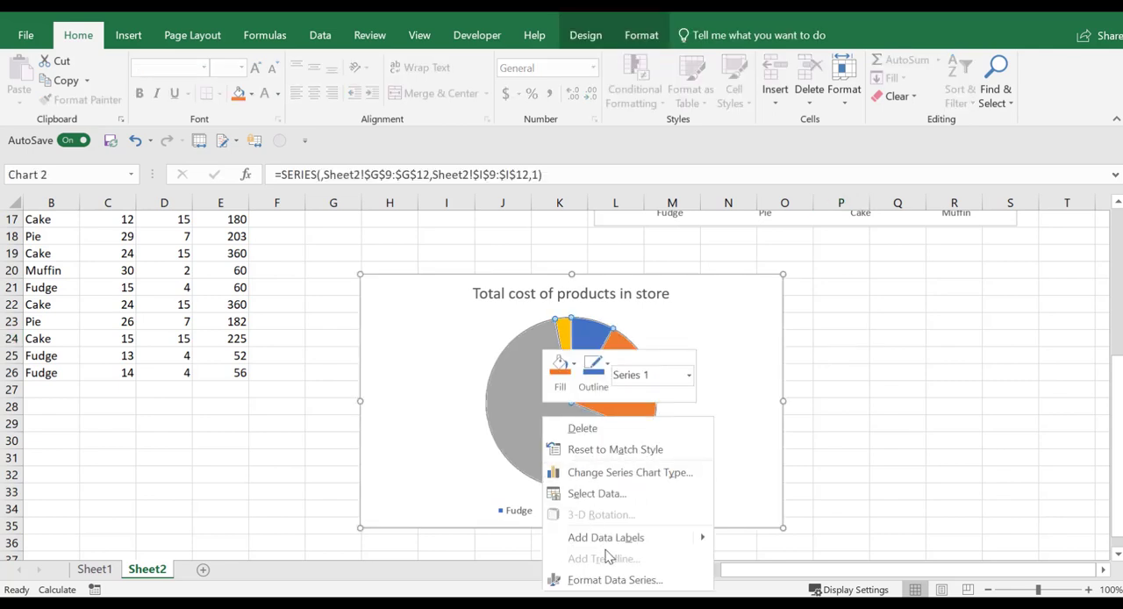
{"action": "left_click", "coordinate": [605, 537]}
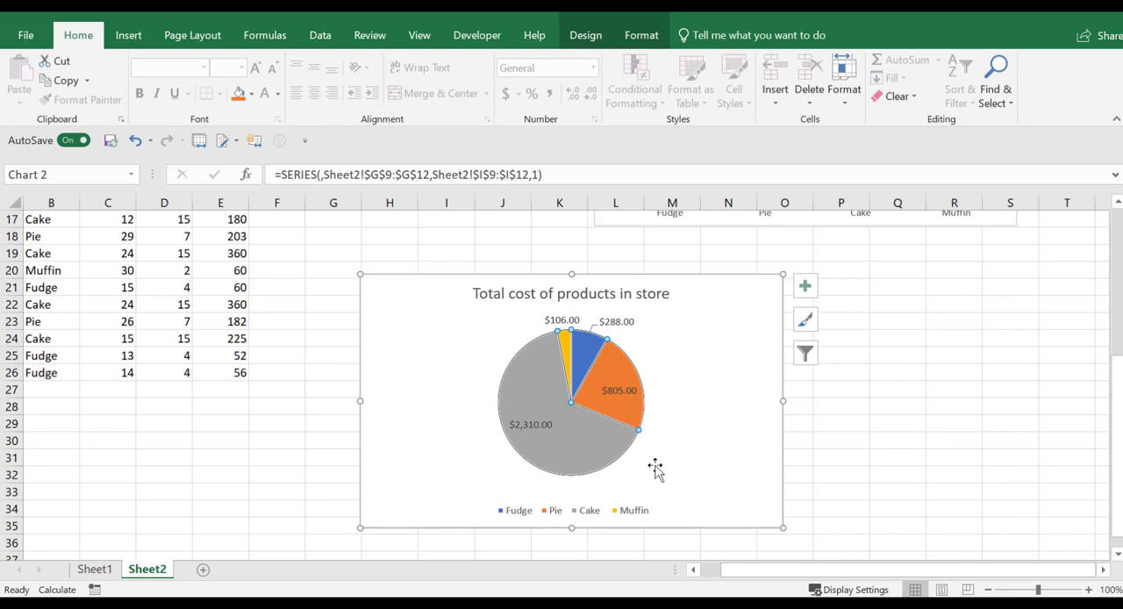
{"action": "mouse_move", "coordinate": [513, 438]}
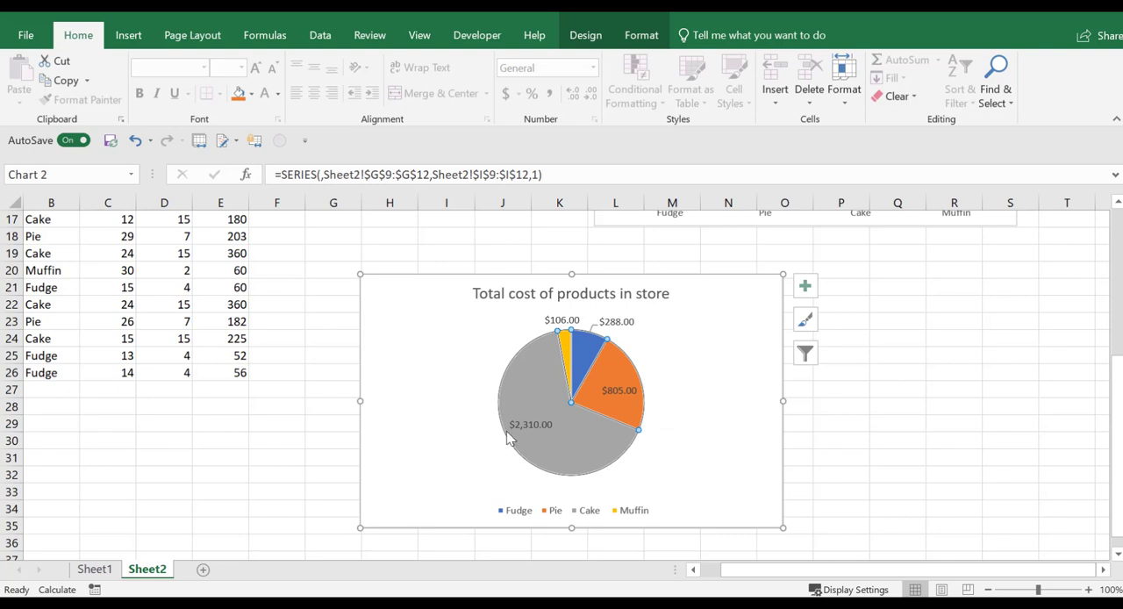
{"action": "mouse_move", "coordinate": [596, 523]}
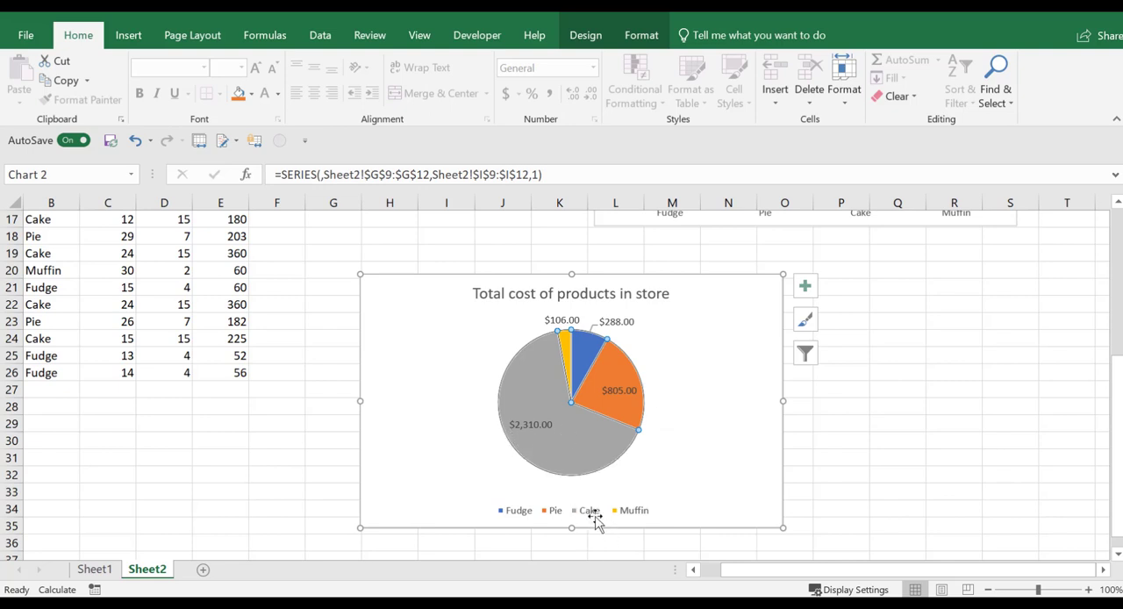
{"action": "mouse_move", "coordinate": [530, 438]}
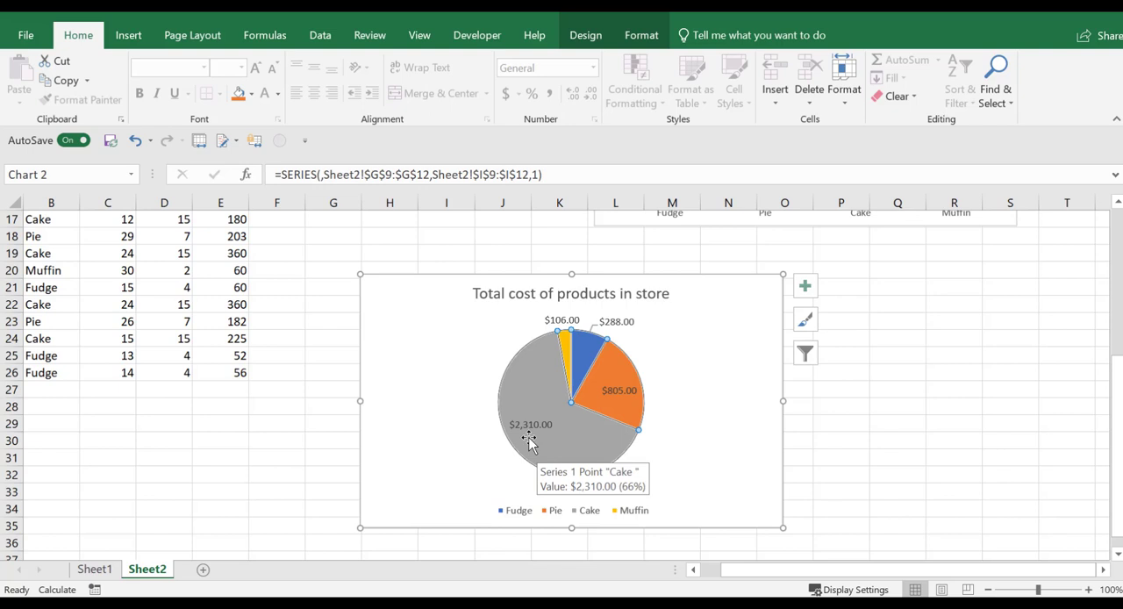
{"action": "mouse_move", "coordinate": [663, 456]}
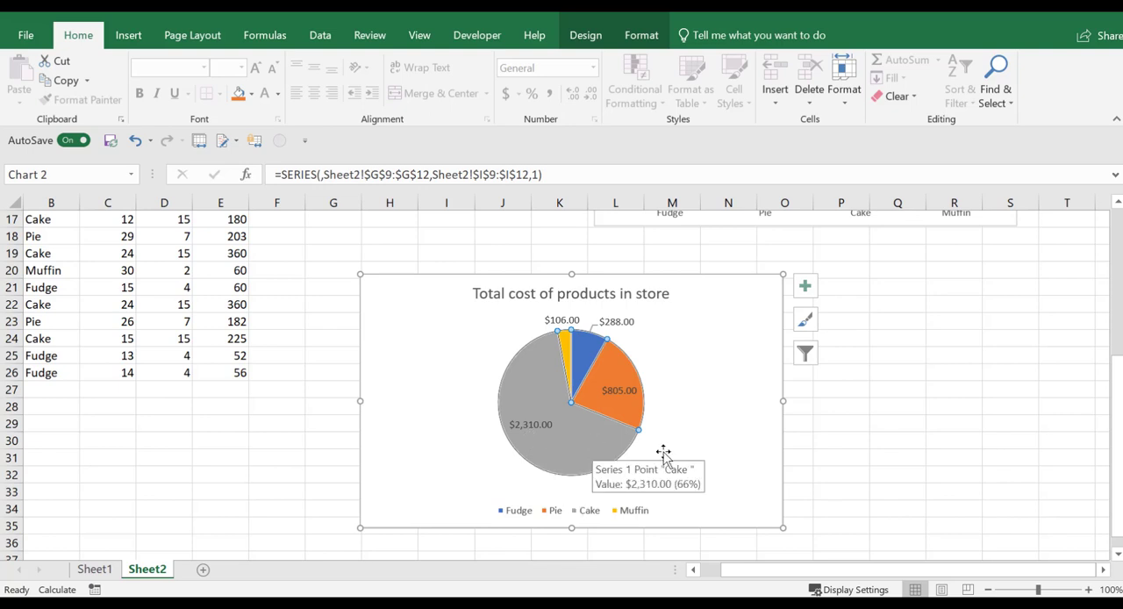
{"action": "mouse_move", "coordinate": [588, 418]}
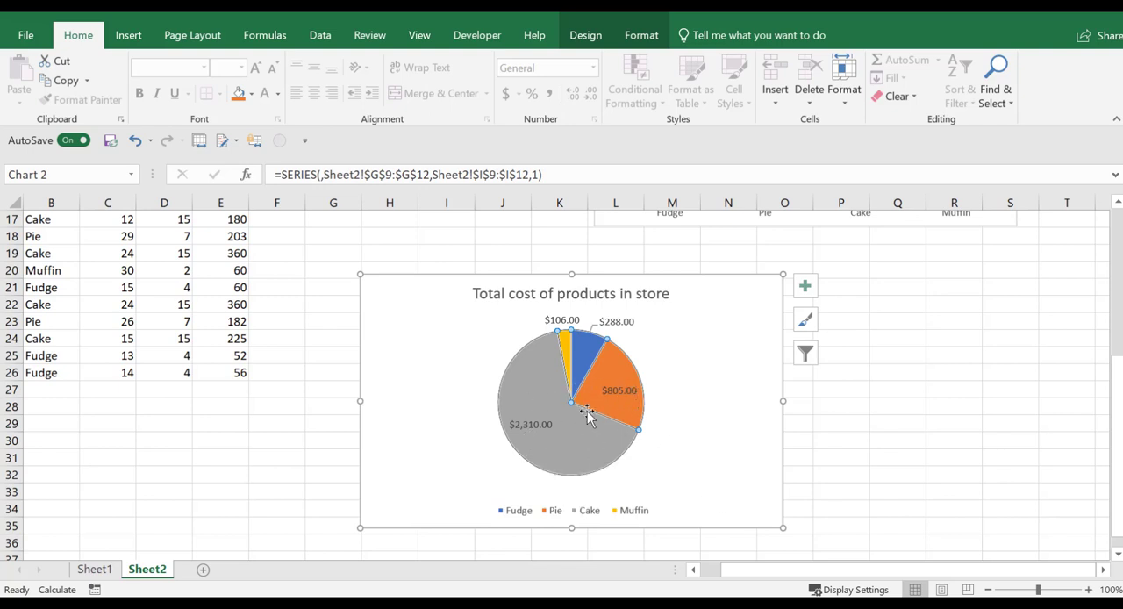
{"action": "mouse_move", "coordinate": [542, 396]}
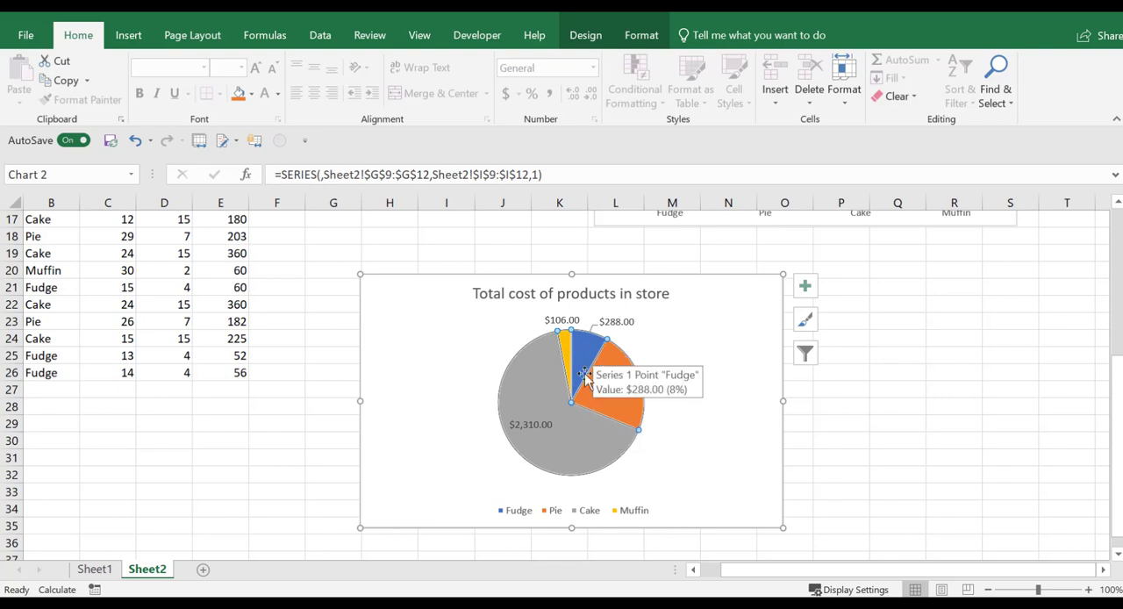
{"action": "mouse_move", "coordinate": [618, 407]}
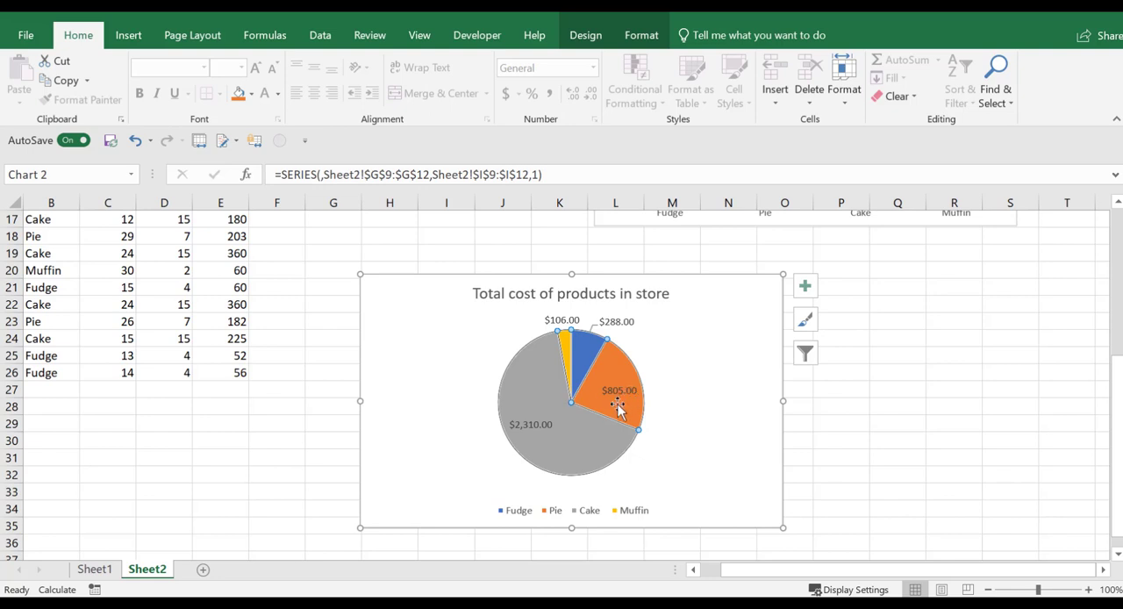
{"action": "mouse_move", "coordinate": [586, 492]}
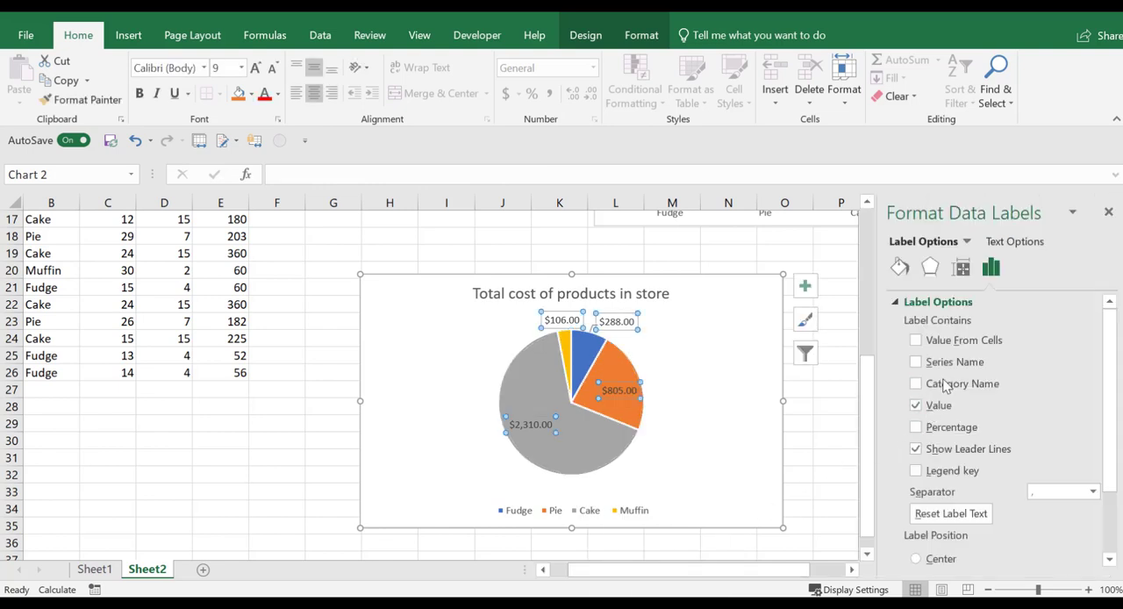
Step: Add Category Name and Percentage to the pie slice data labels alongside the cost
{"action": "left_click", "coordinate": [916, 384]}
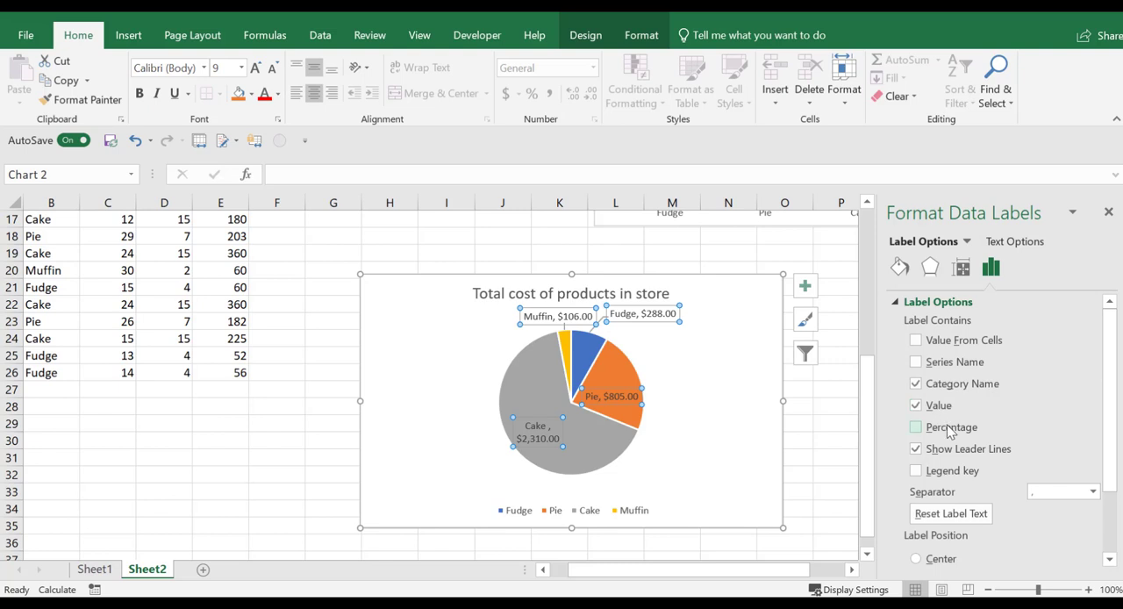
{"action": "left_click", "coordinate": [916, 428]}
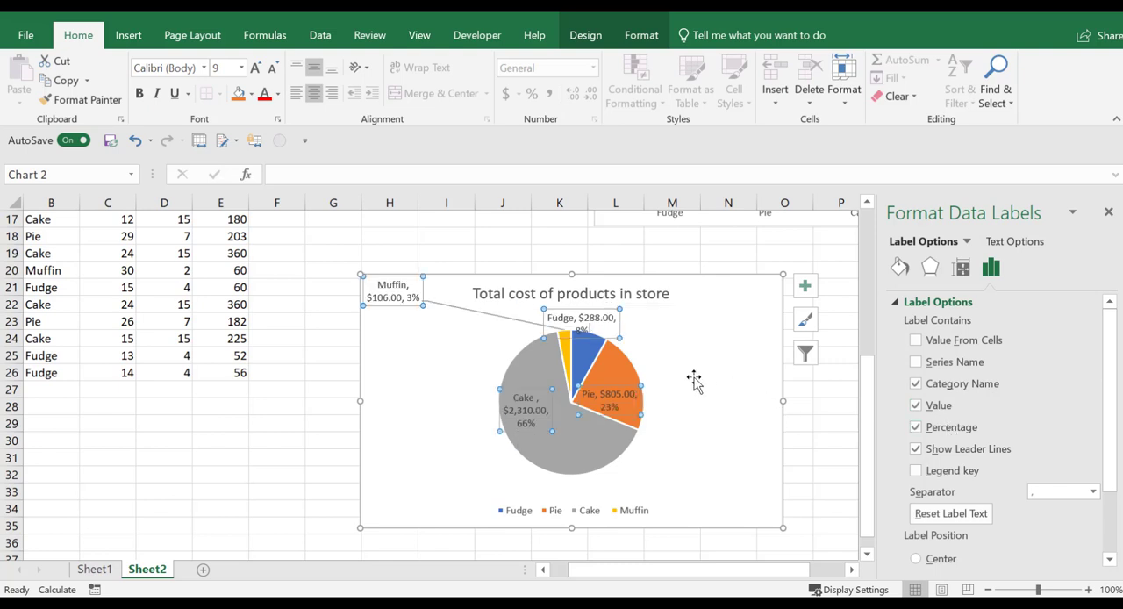
{"action": "mouse_move", "coordinate": [404, 312]}
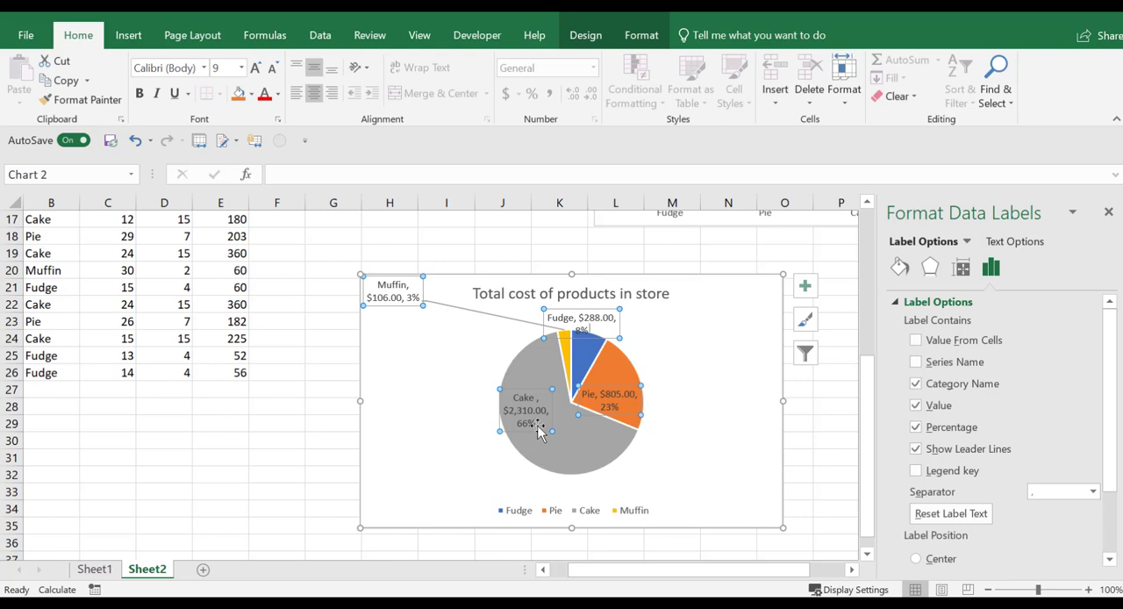
{"action": "mouse_move", "coordinate": [712, 368]}
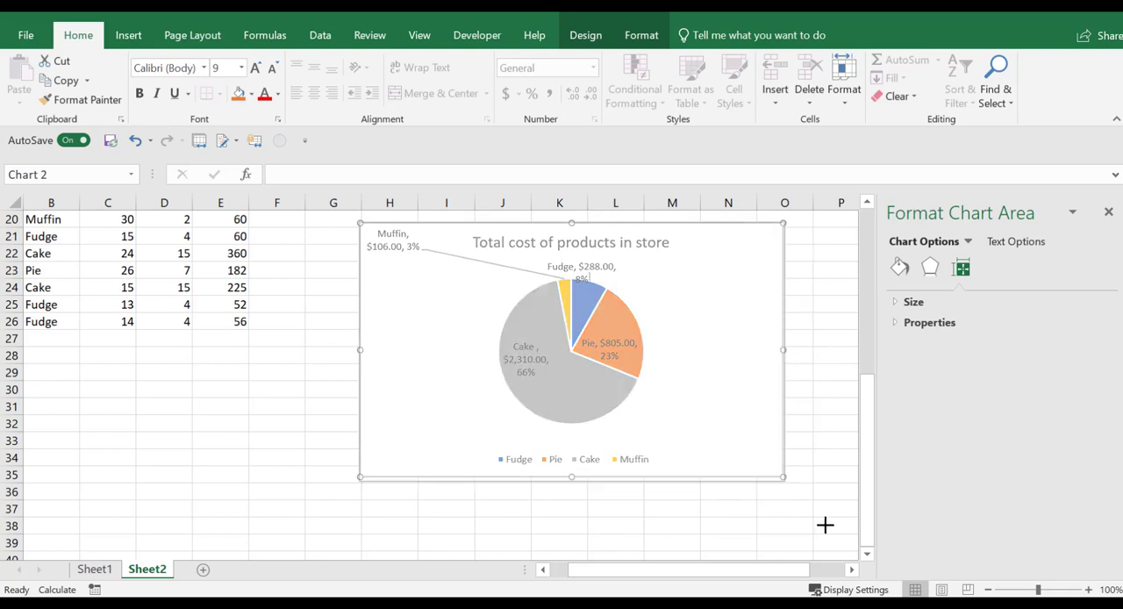
Step: Enlarge the total cost pie chart on the sheet so its slice labels read easily
{"action": "scroll", "scroll_direction": "down", "scroll_amount": 3}
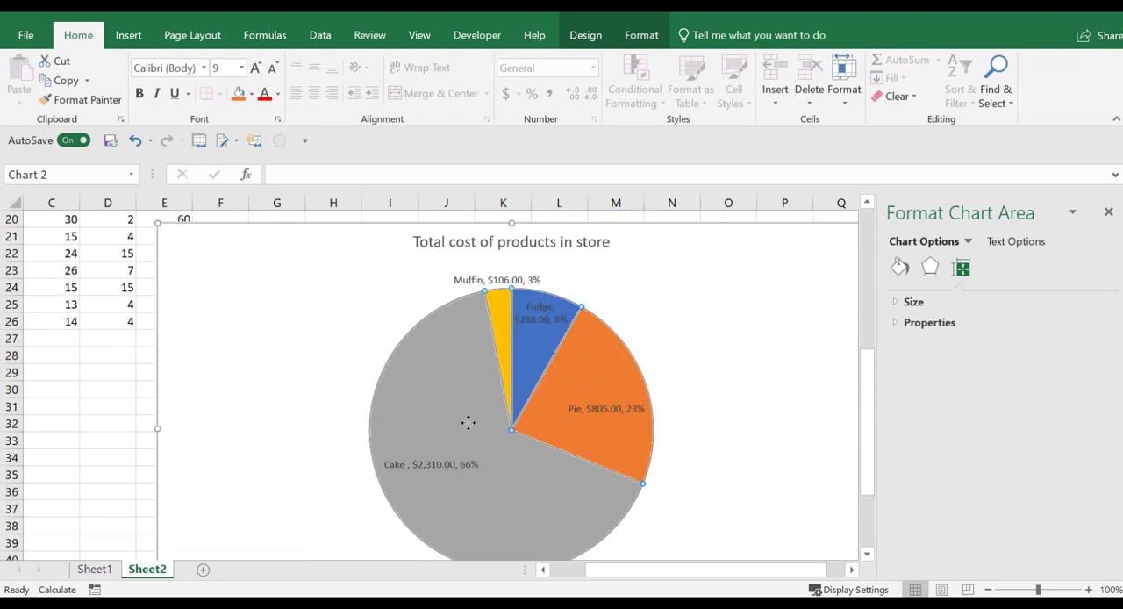
{"action": "left_click", "coordinate": [596, 395]}
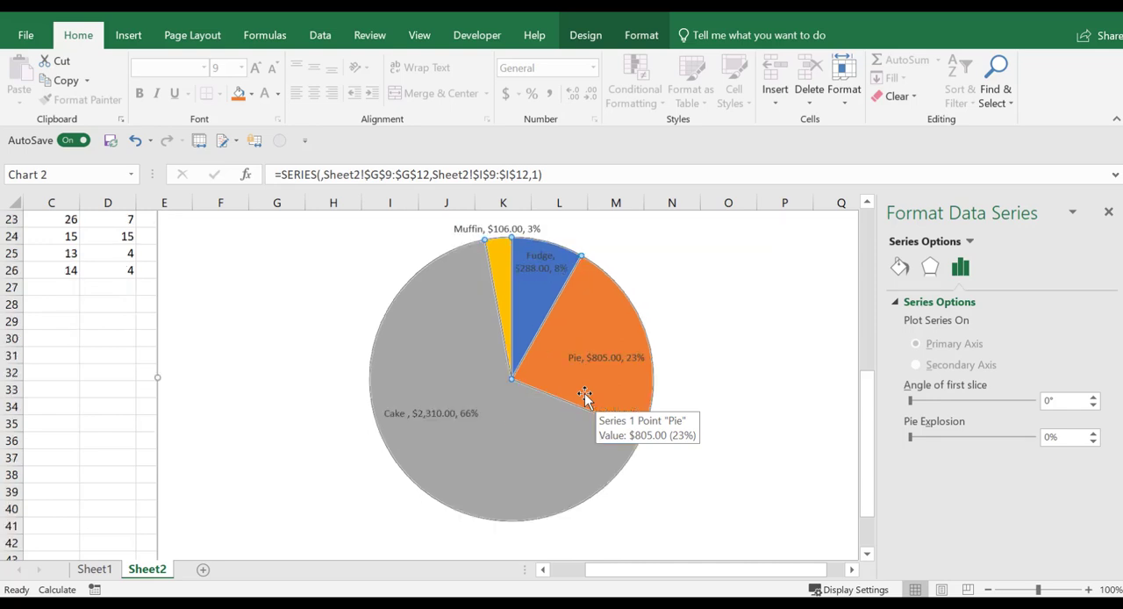
{"action": "mouse_move", "coordinate": [638, 369]}
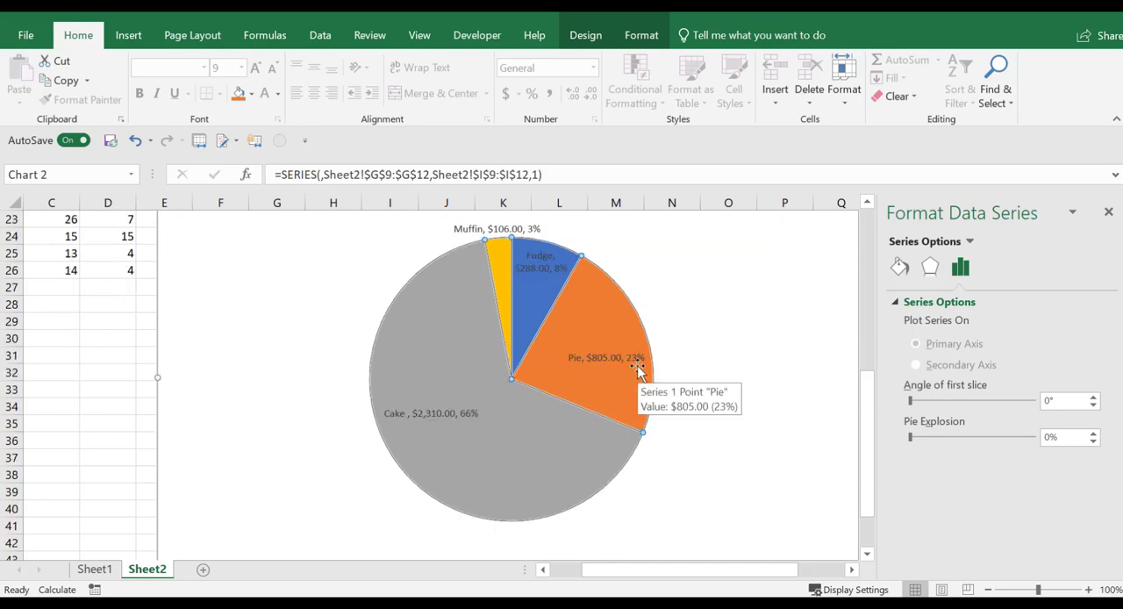
{"action": "left_click", "coordinate": [1109, 212]}
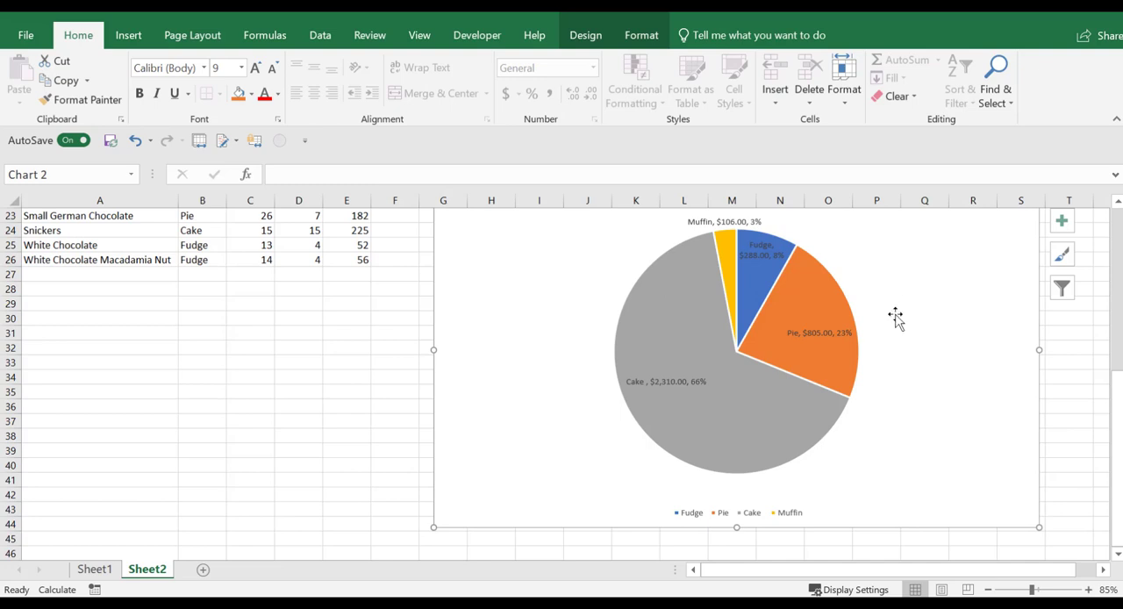
{"action": "mouse_move", "coordinate": [686, 398]}
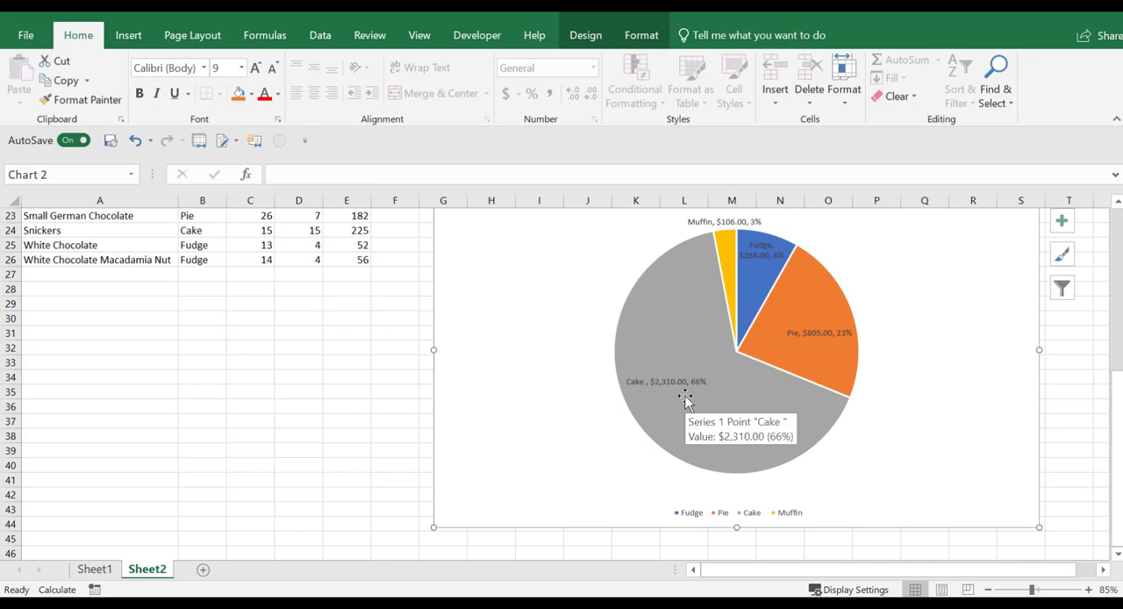
{"action": "mouse_move", "coordinate": [684, 400]}
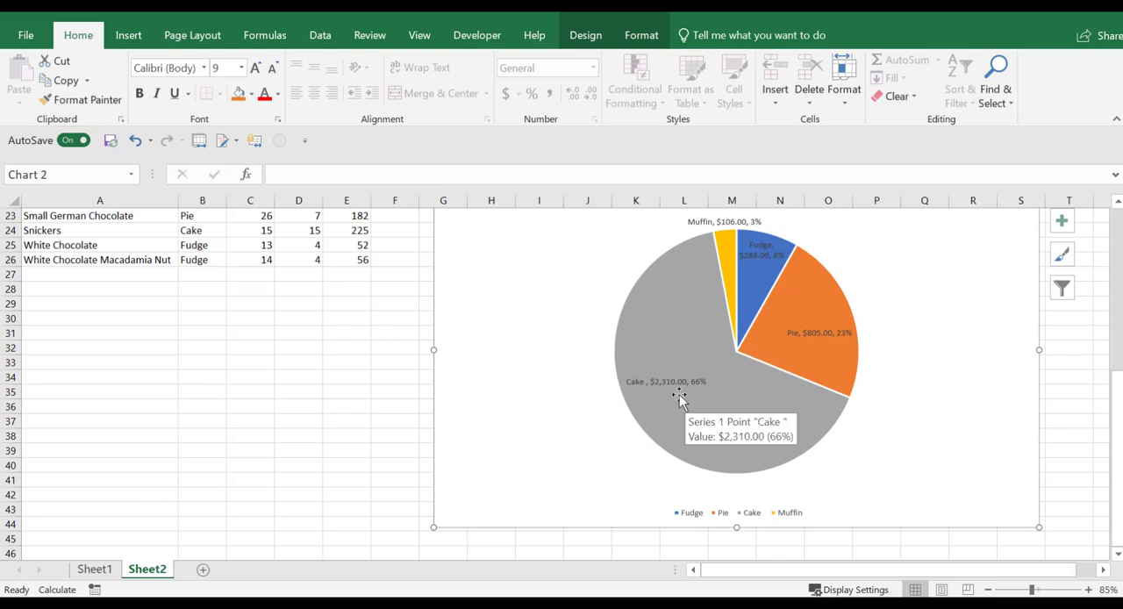
{"action": "mouse_move", "coordinate": [773, 270]}
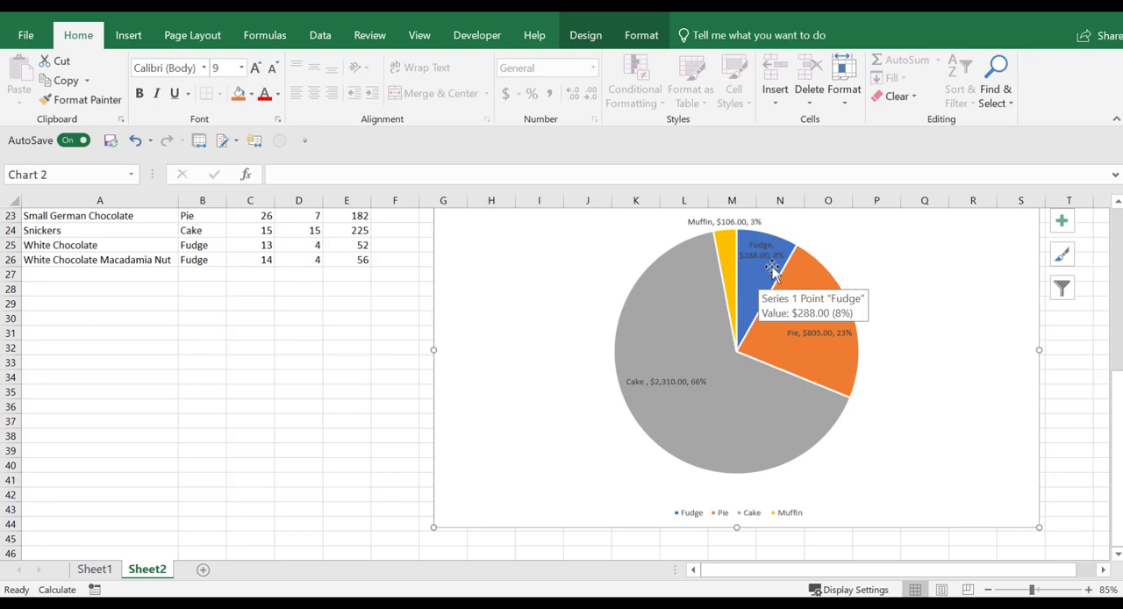
{"action": "mouse_move", "coordinate": [765, 274]}
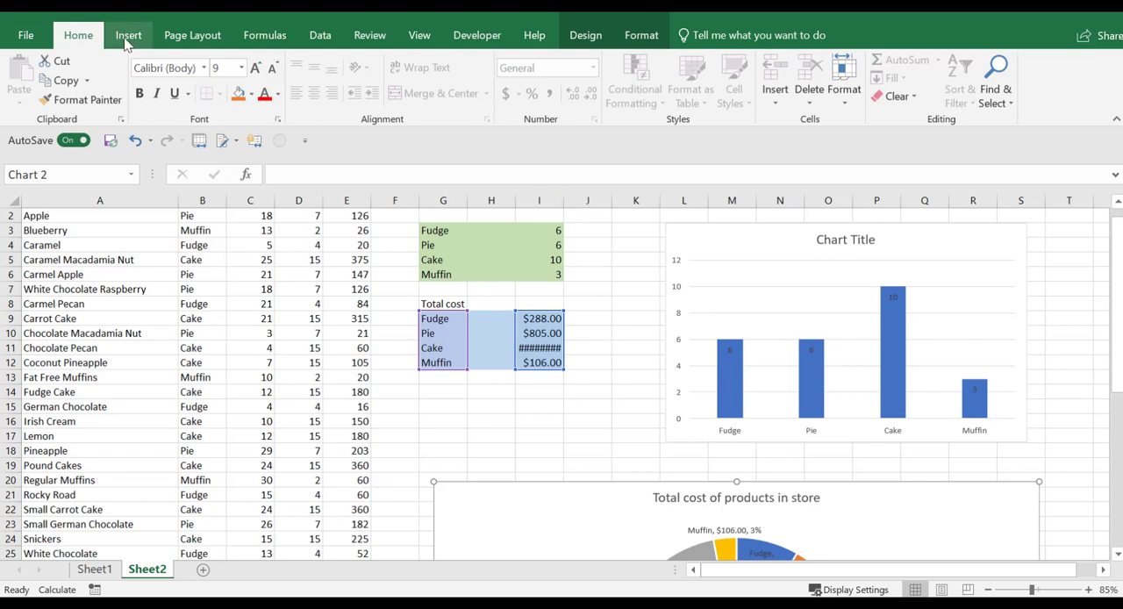
Step: Show the All Charts list from Recommended Charts with the Pie type selected
{"action": "left_click", "coordinate": [128, 35]}
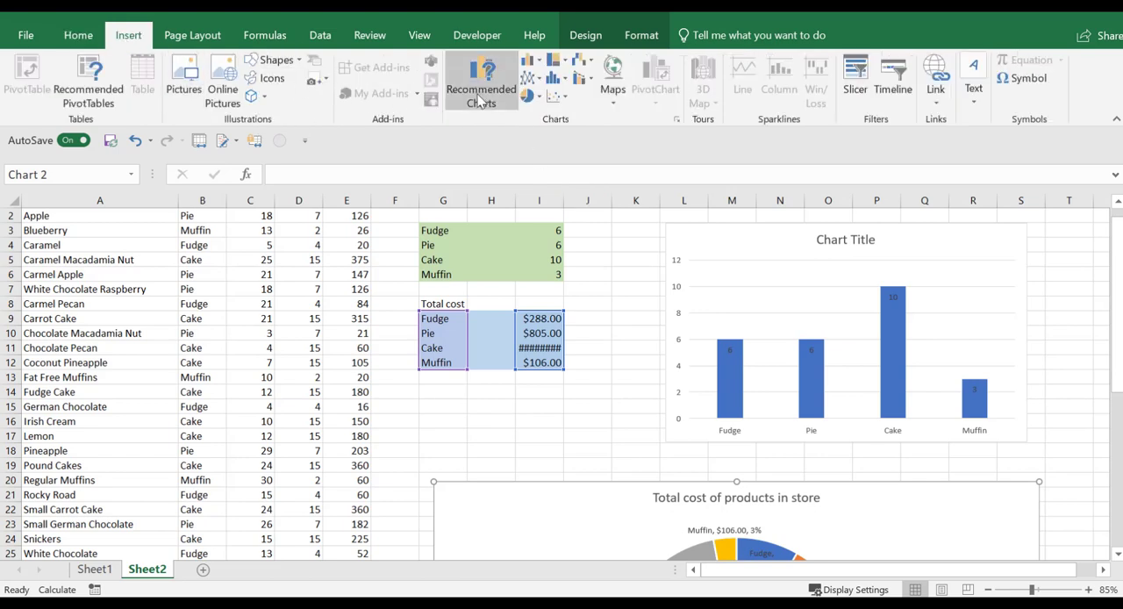
{"action": "left_click", "coordinate": [481, 87]}
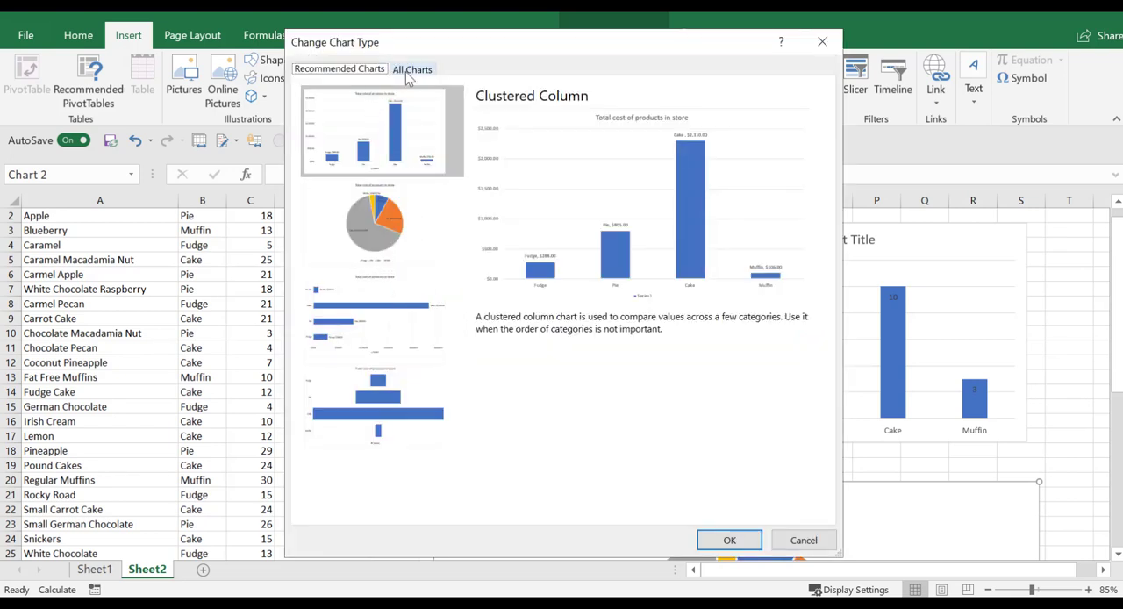
{"action": "left_click", "coordinate": [411, 69]}
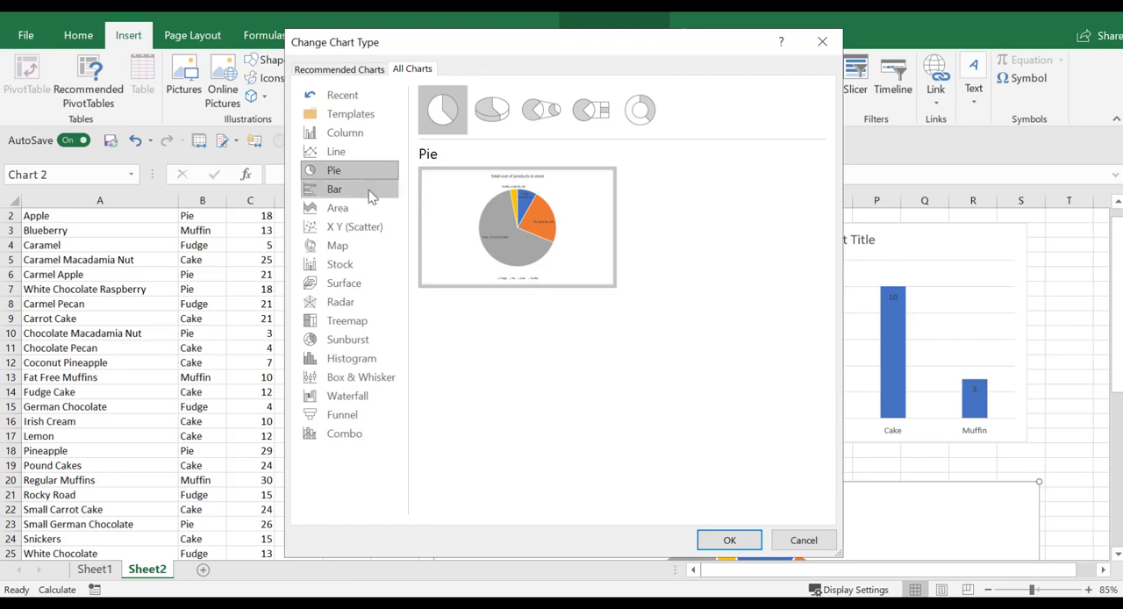
{"action": "mouse_move", "coordinate": [372, 193]}
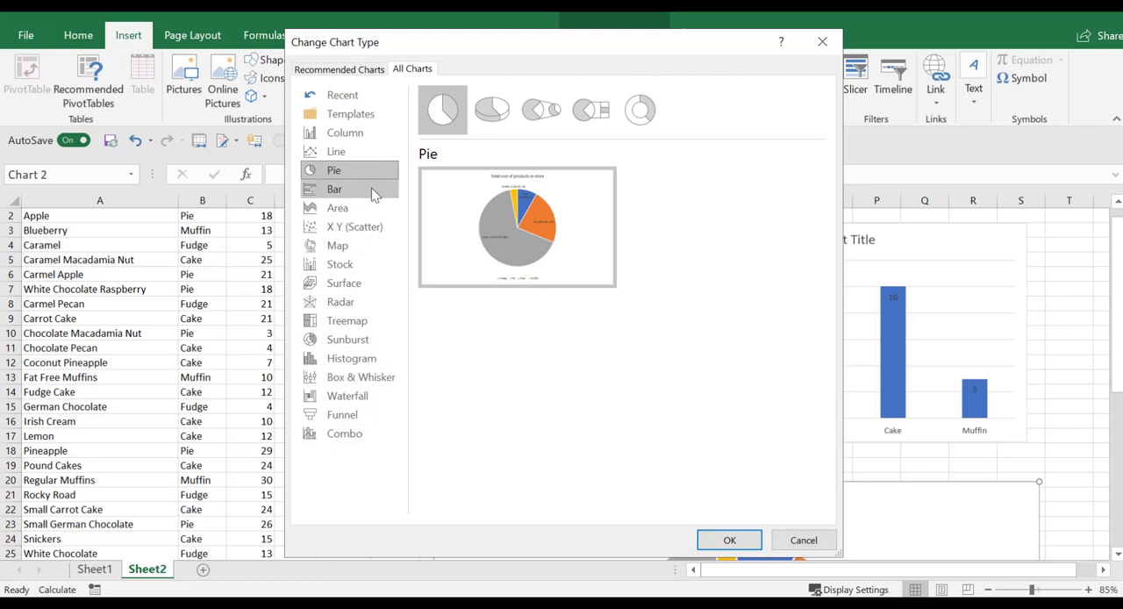
{"action": "mouse_move", "coordinate": [730, 541]}
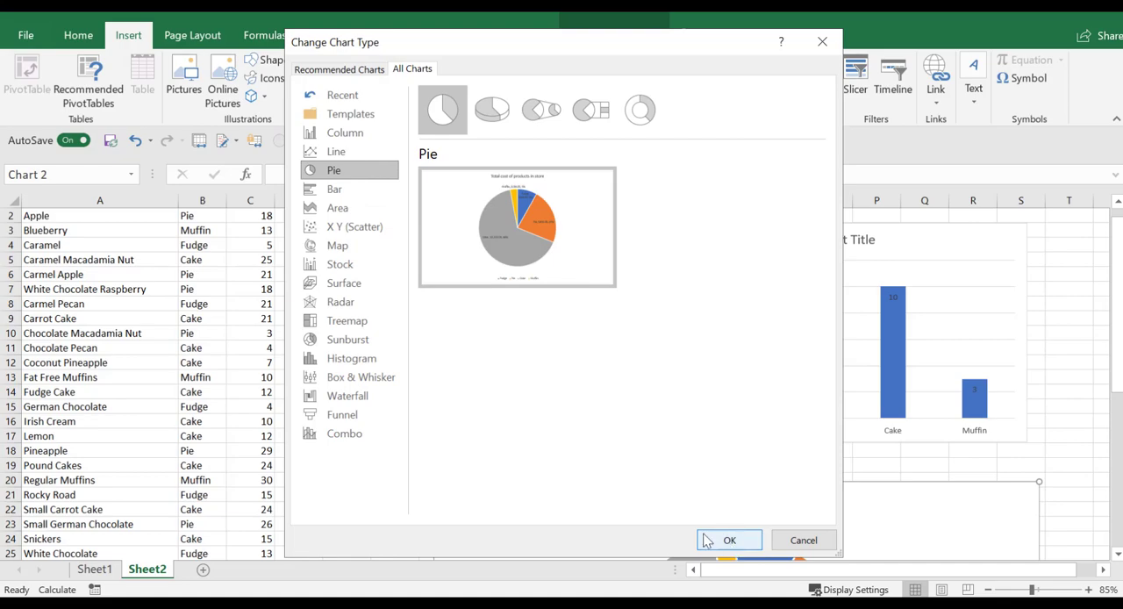